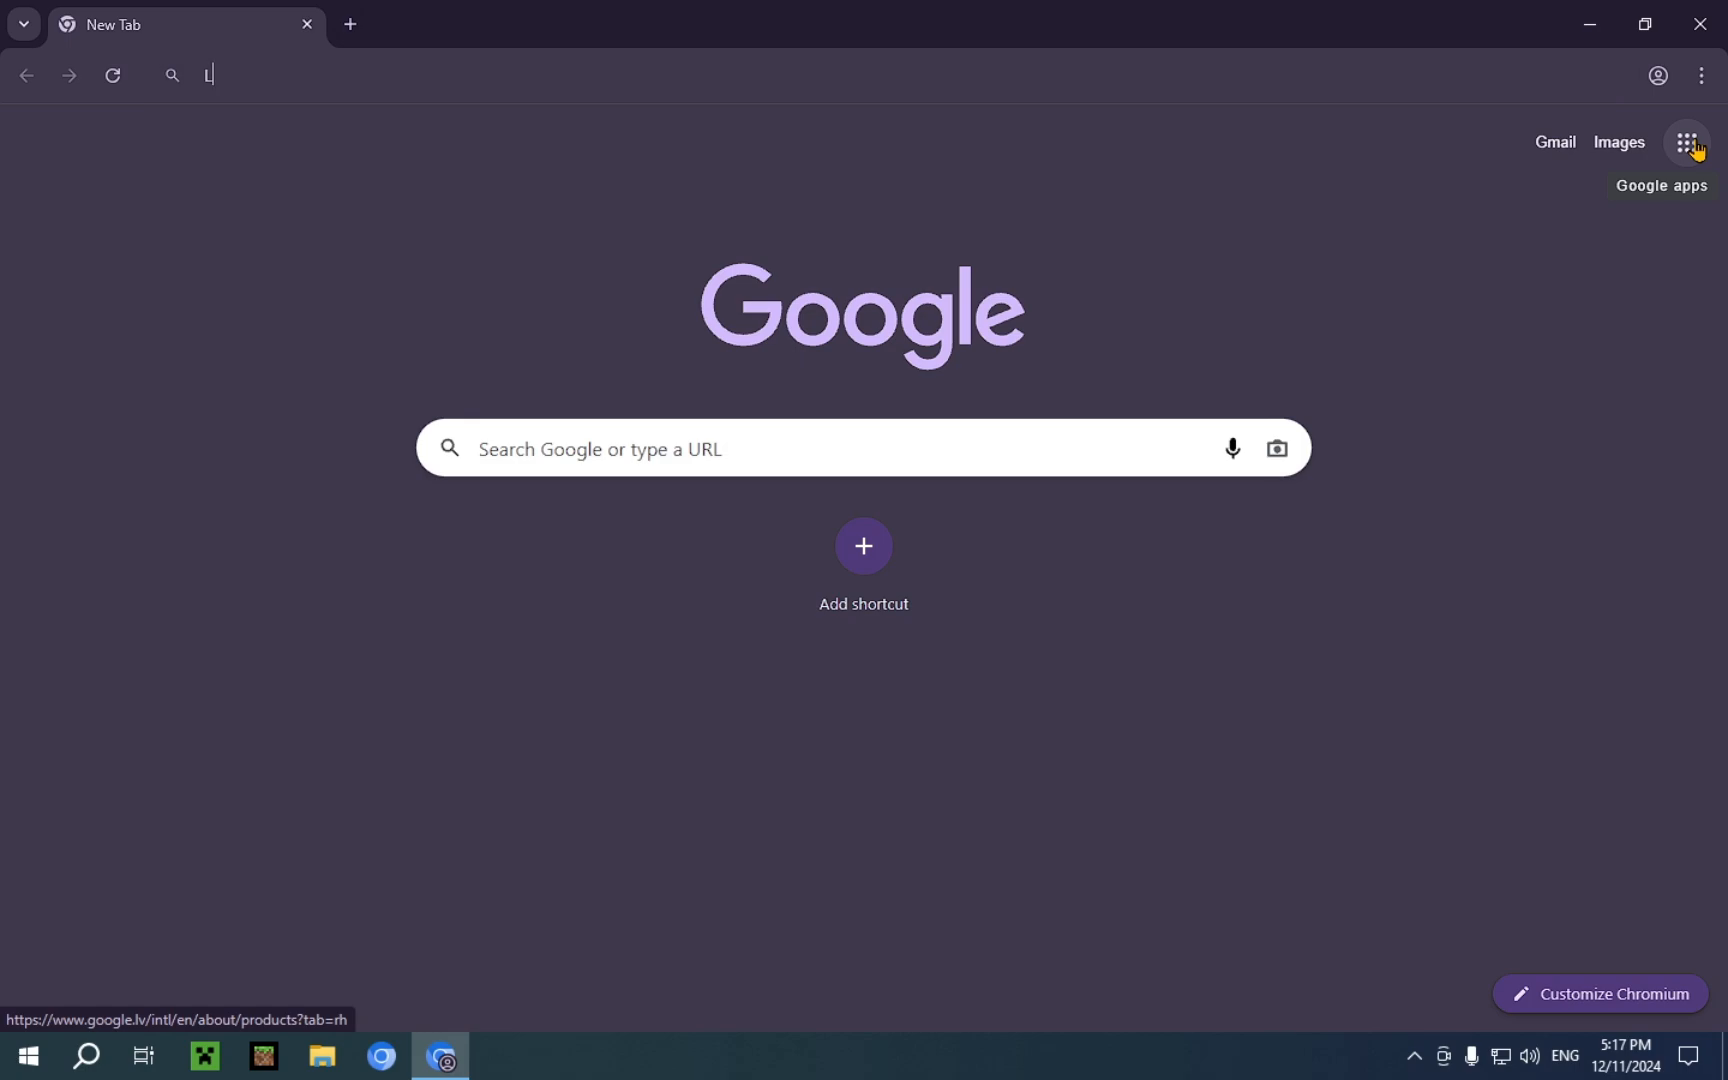
Search Google for 'Lunar' and accept all cookies on the consent prompt.
{"action": "type", "text": "Luna"}
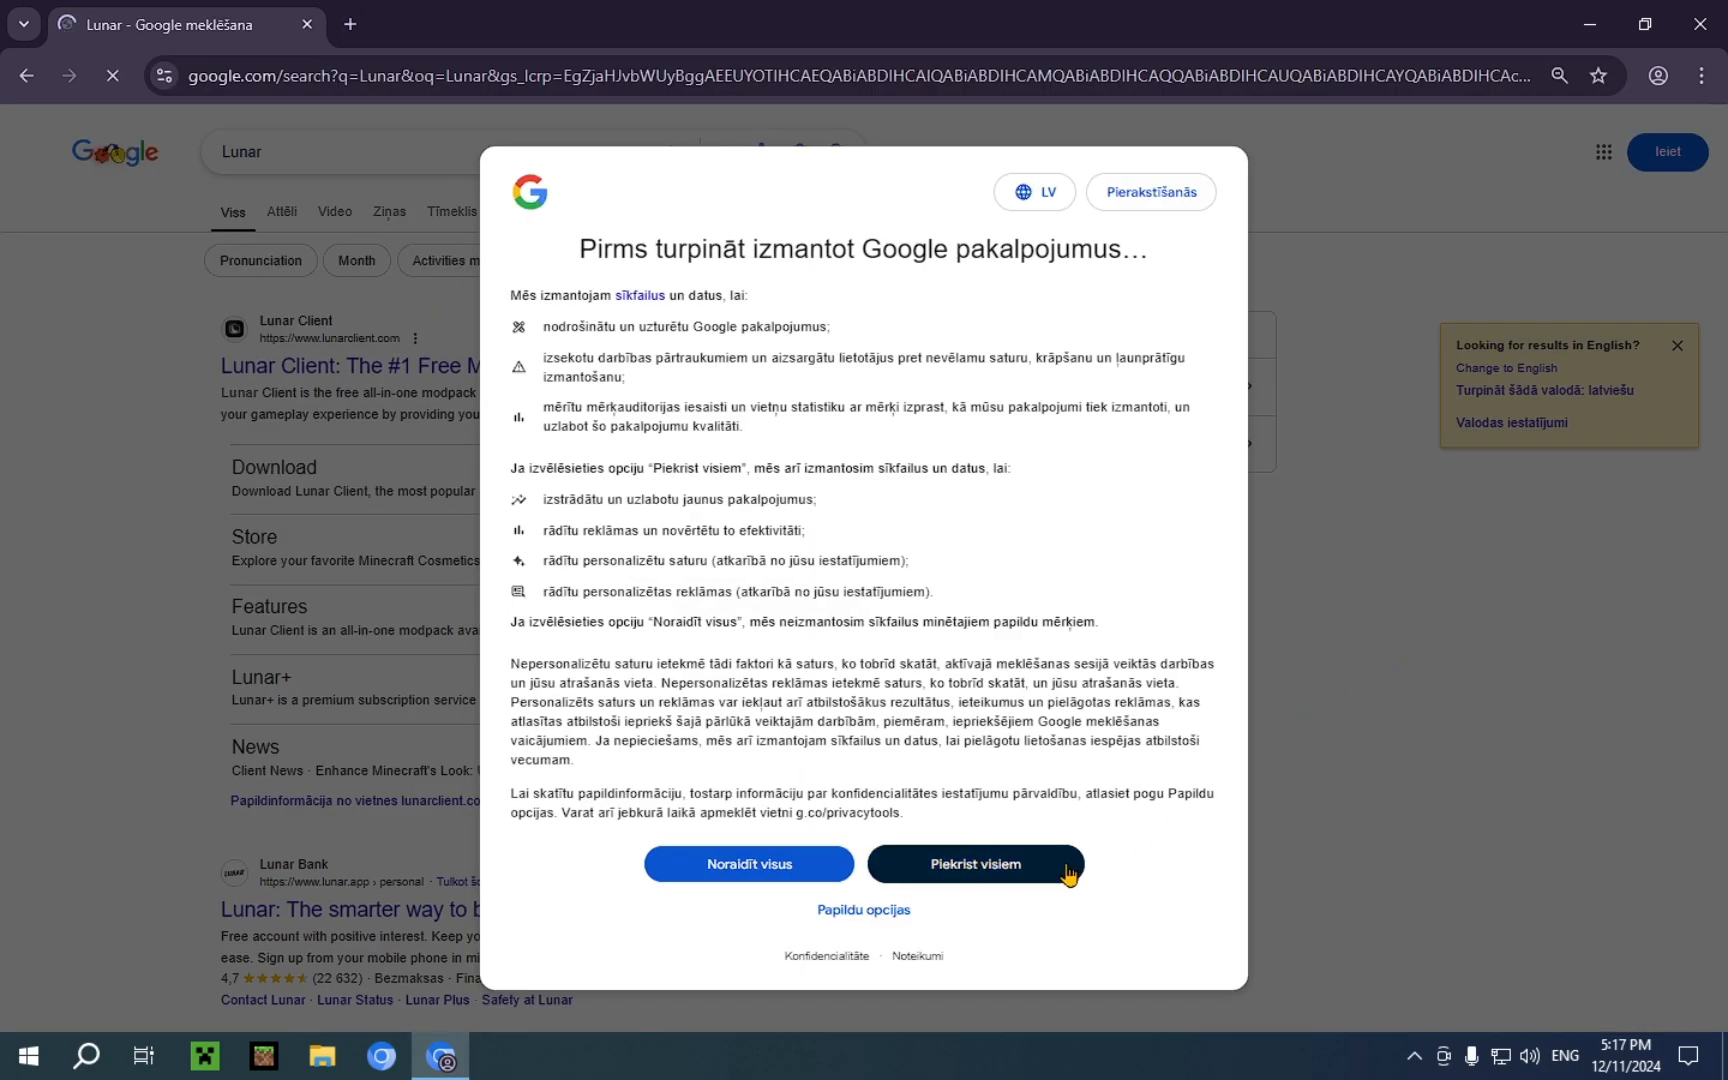
{"action": "left_click", "coordinate": [976, 864]}
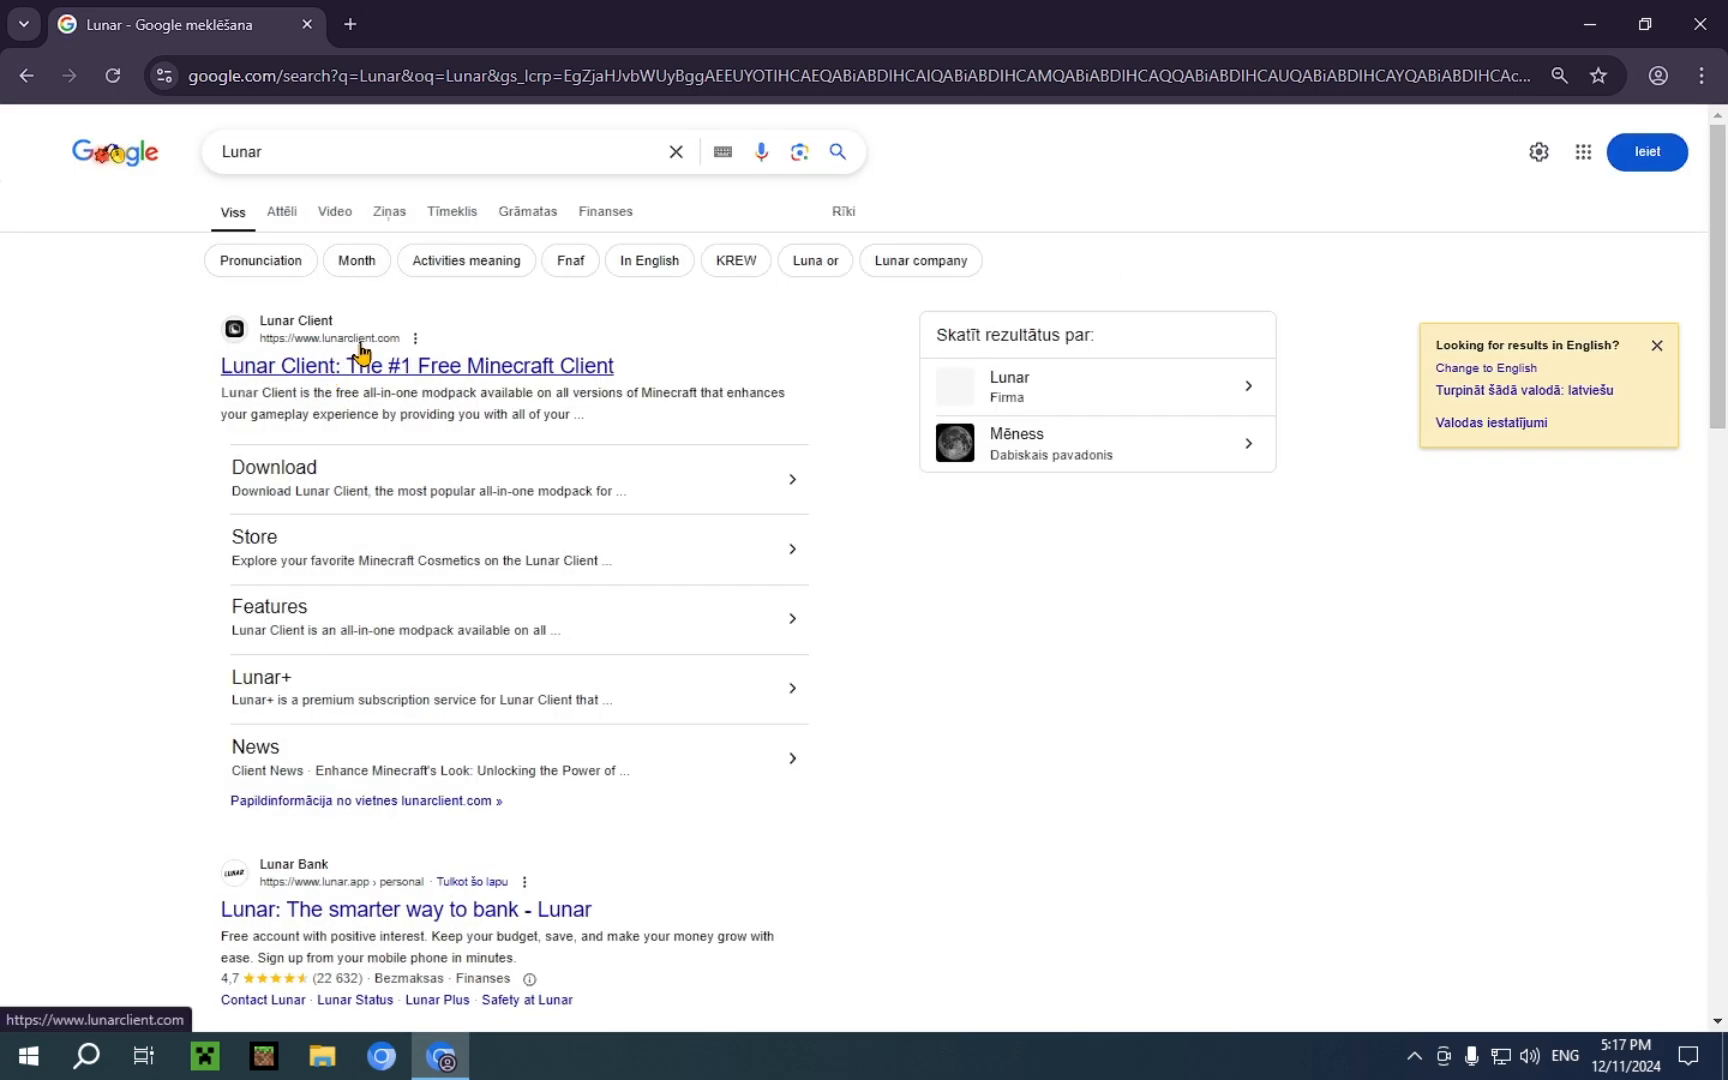
{"action": "mouse_move", "coordinate": [329, 298]}
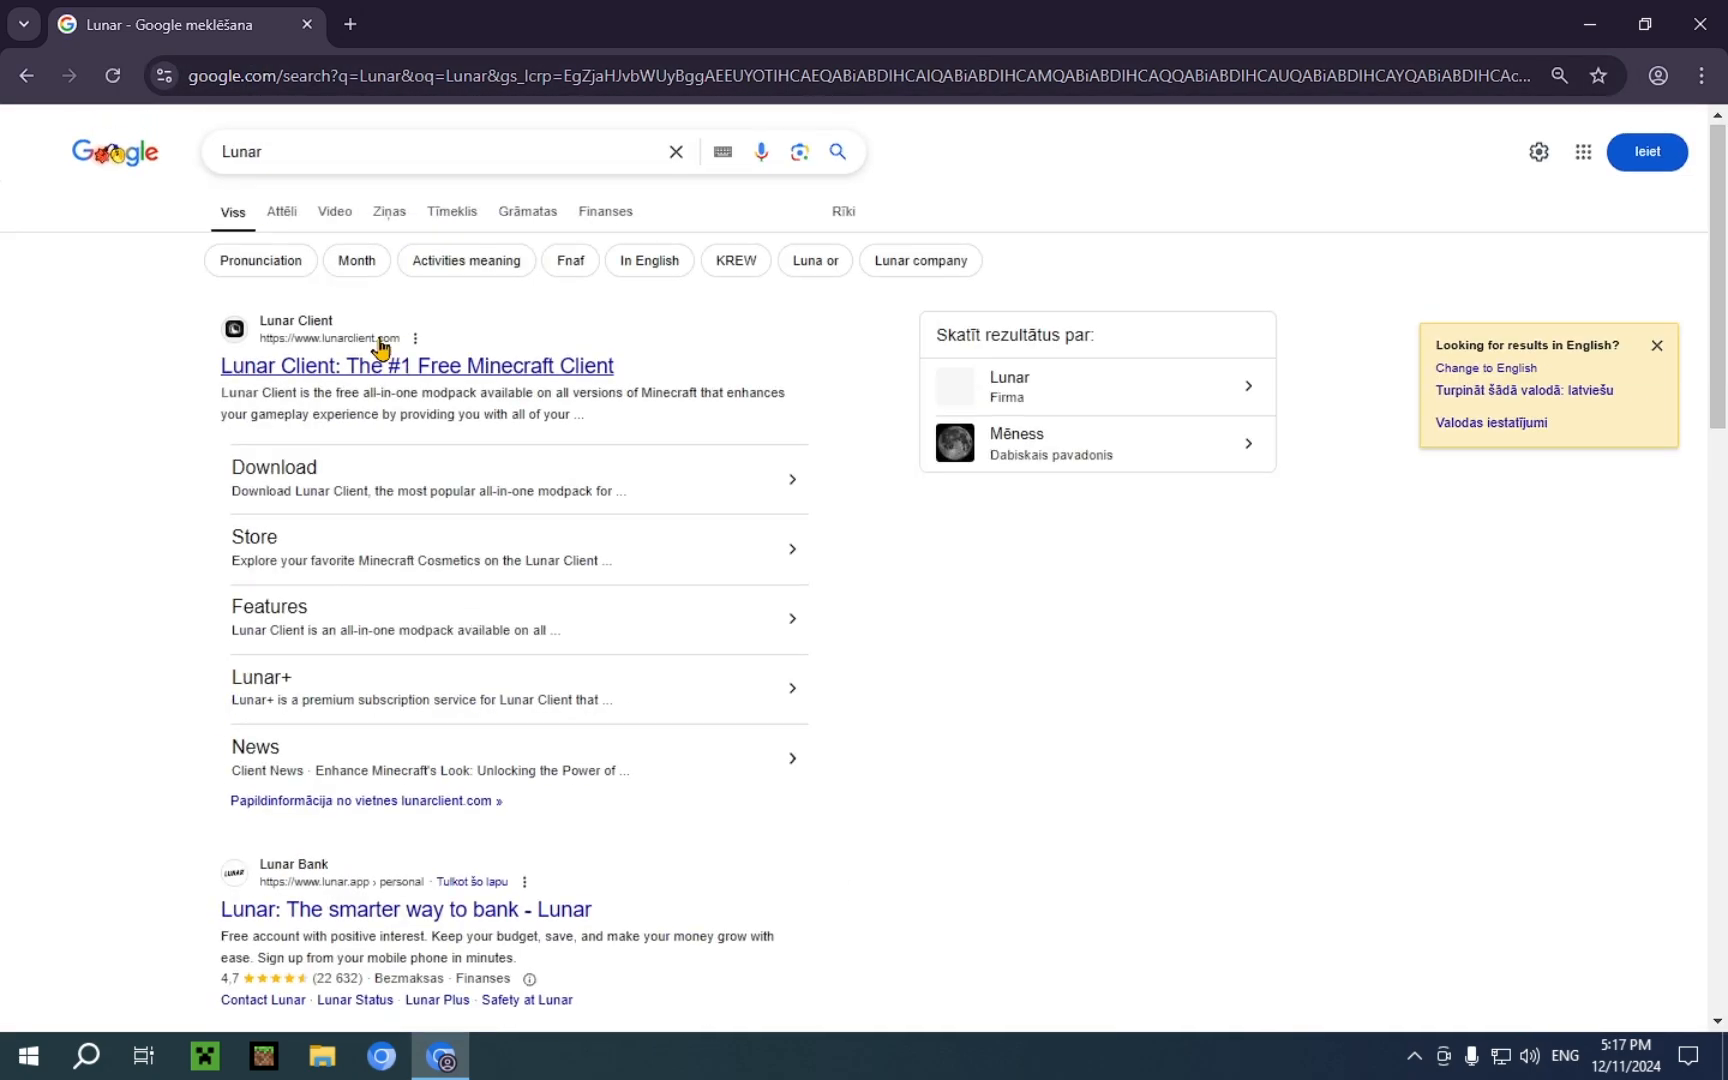
{"action": "mouse_move", "coordinate": [315, 372]}
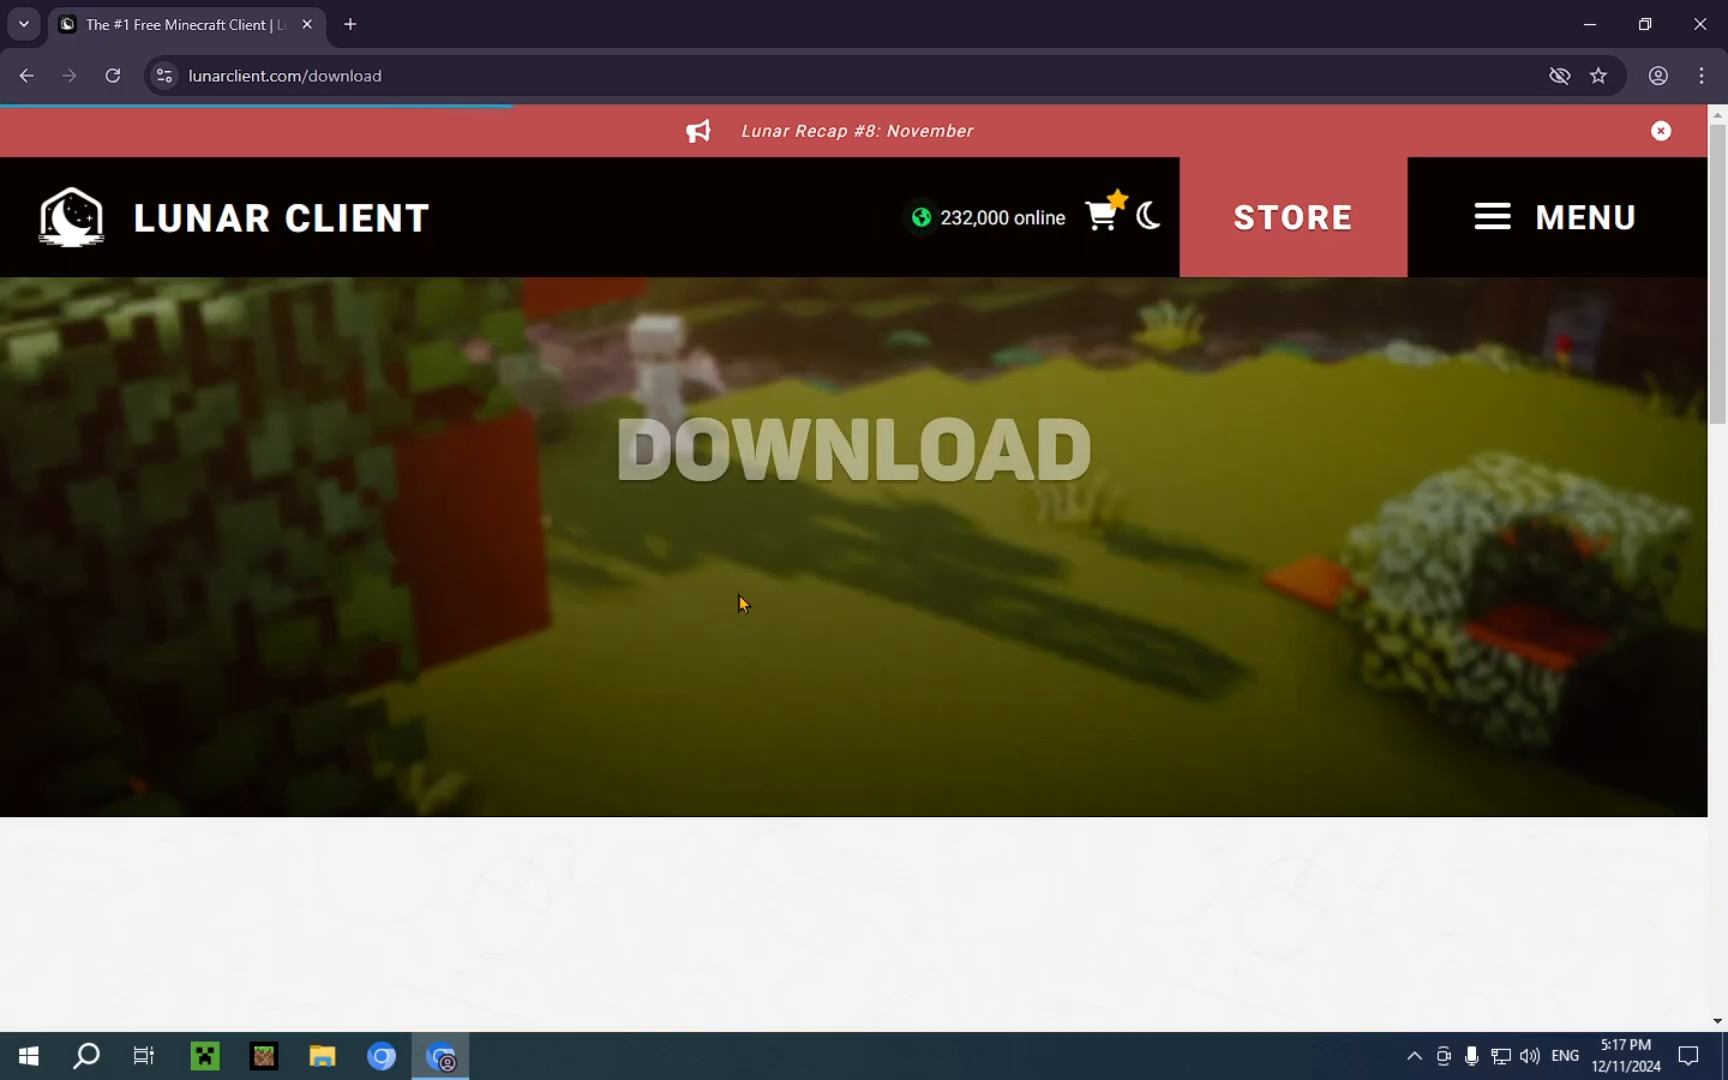
Confirm the Lunar Client - Installer.exe download (about 2.3 MB) is marked Done.
{"action": "scroll", "scroll_direction": "down", "scroll_amount": 3}
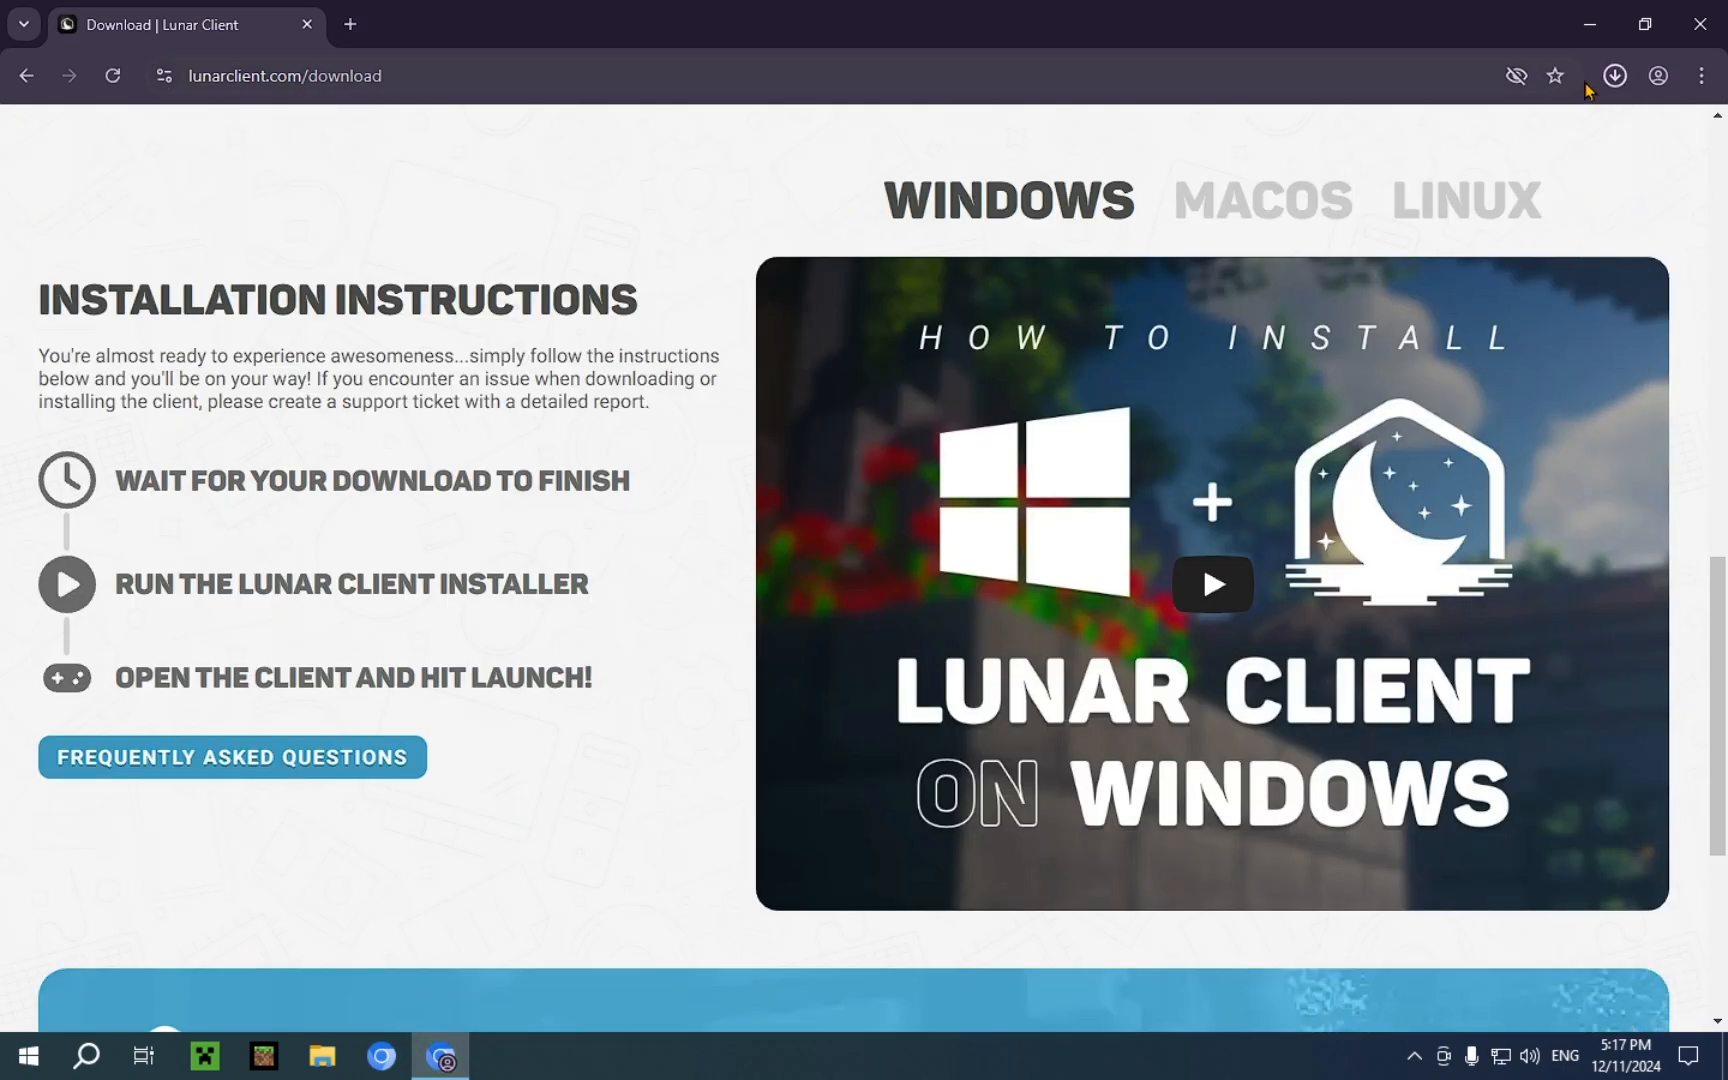
{"action": "left_click", "coordinate": [1615, 75]}
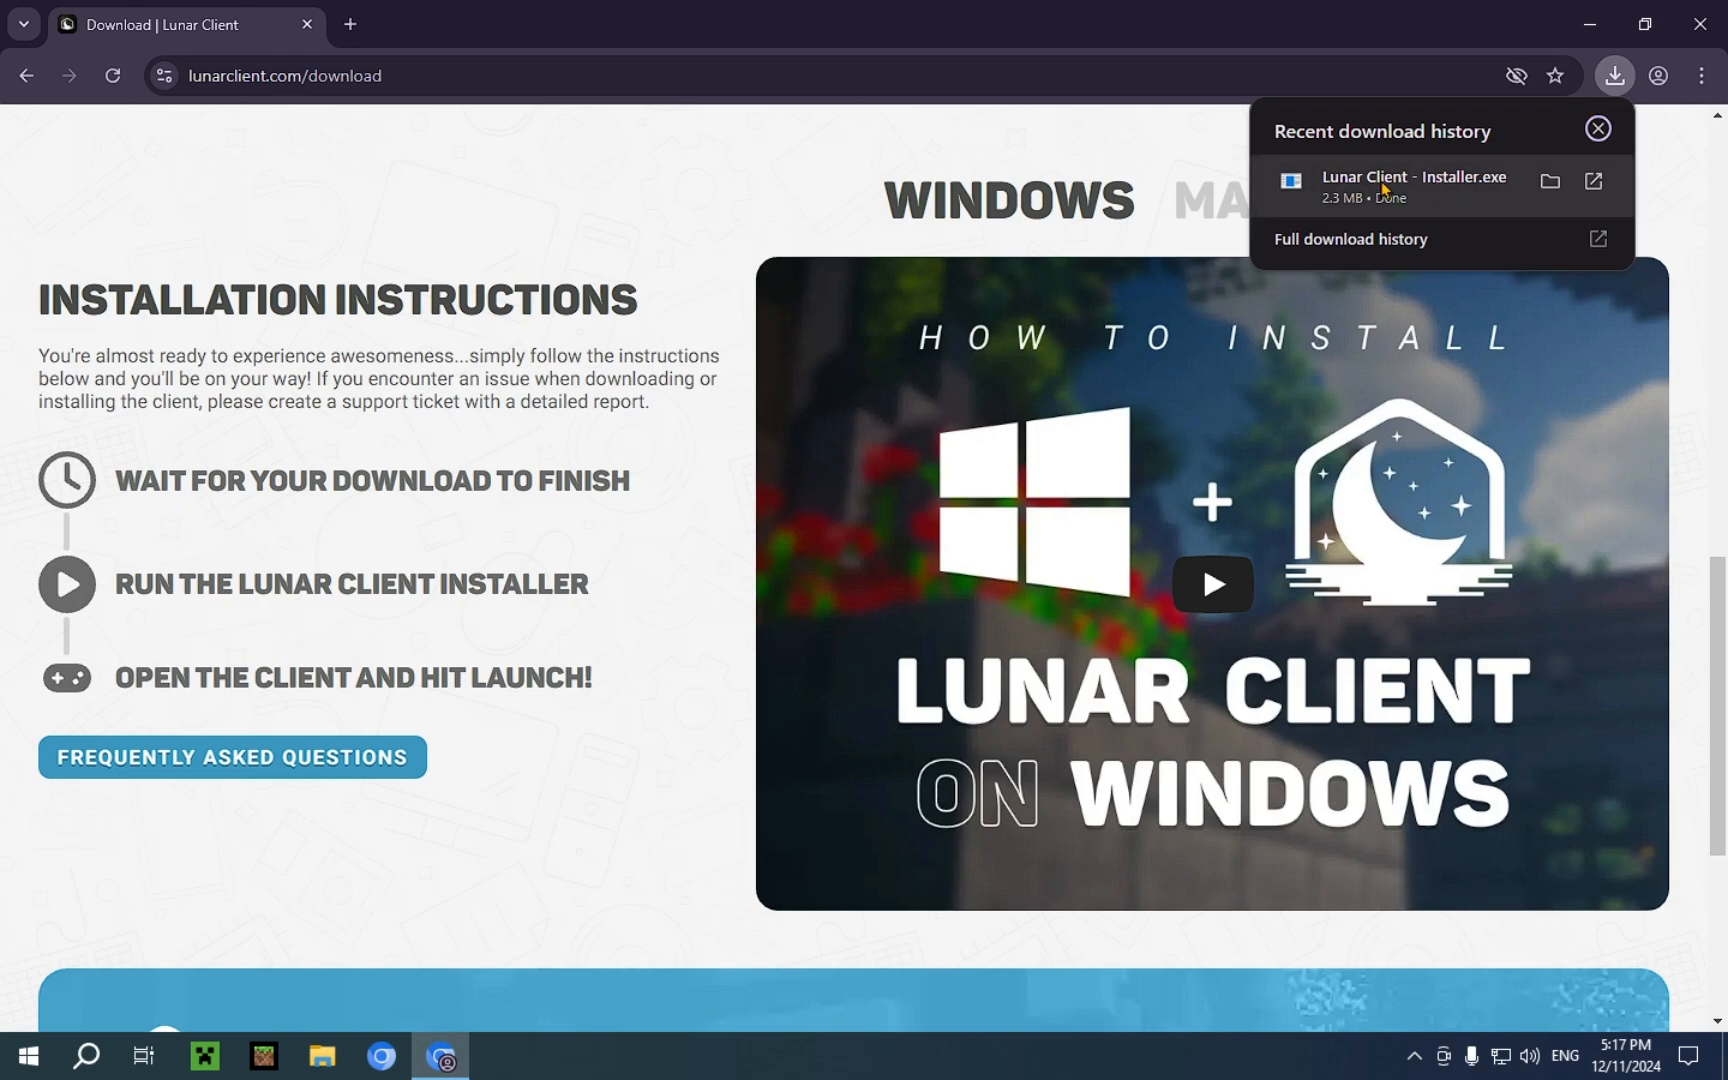
{"action": "mouse_move", "coordinate": [1421, 199]}
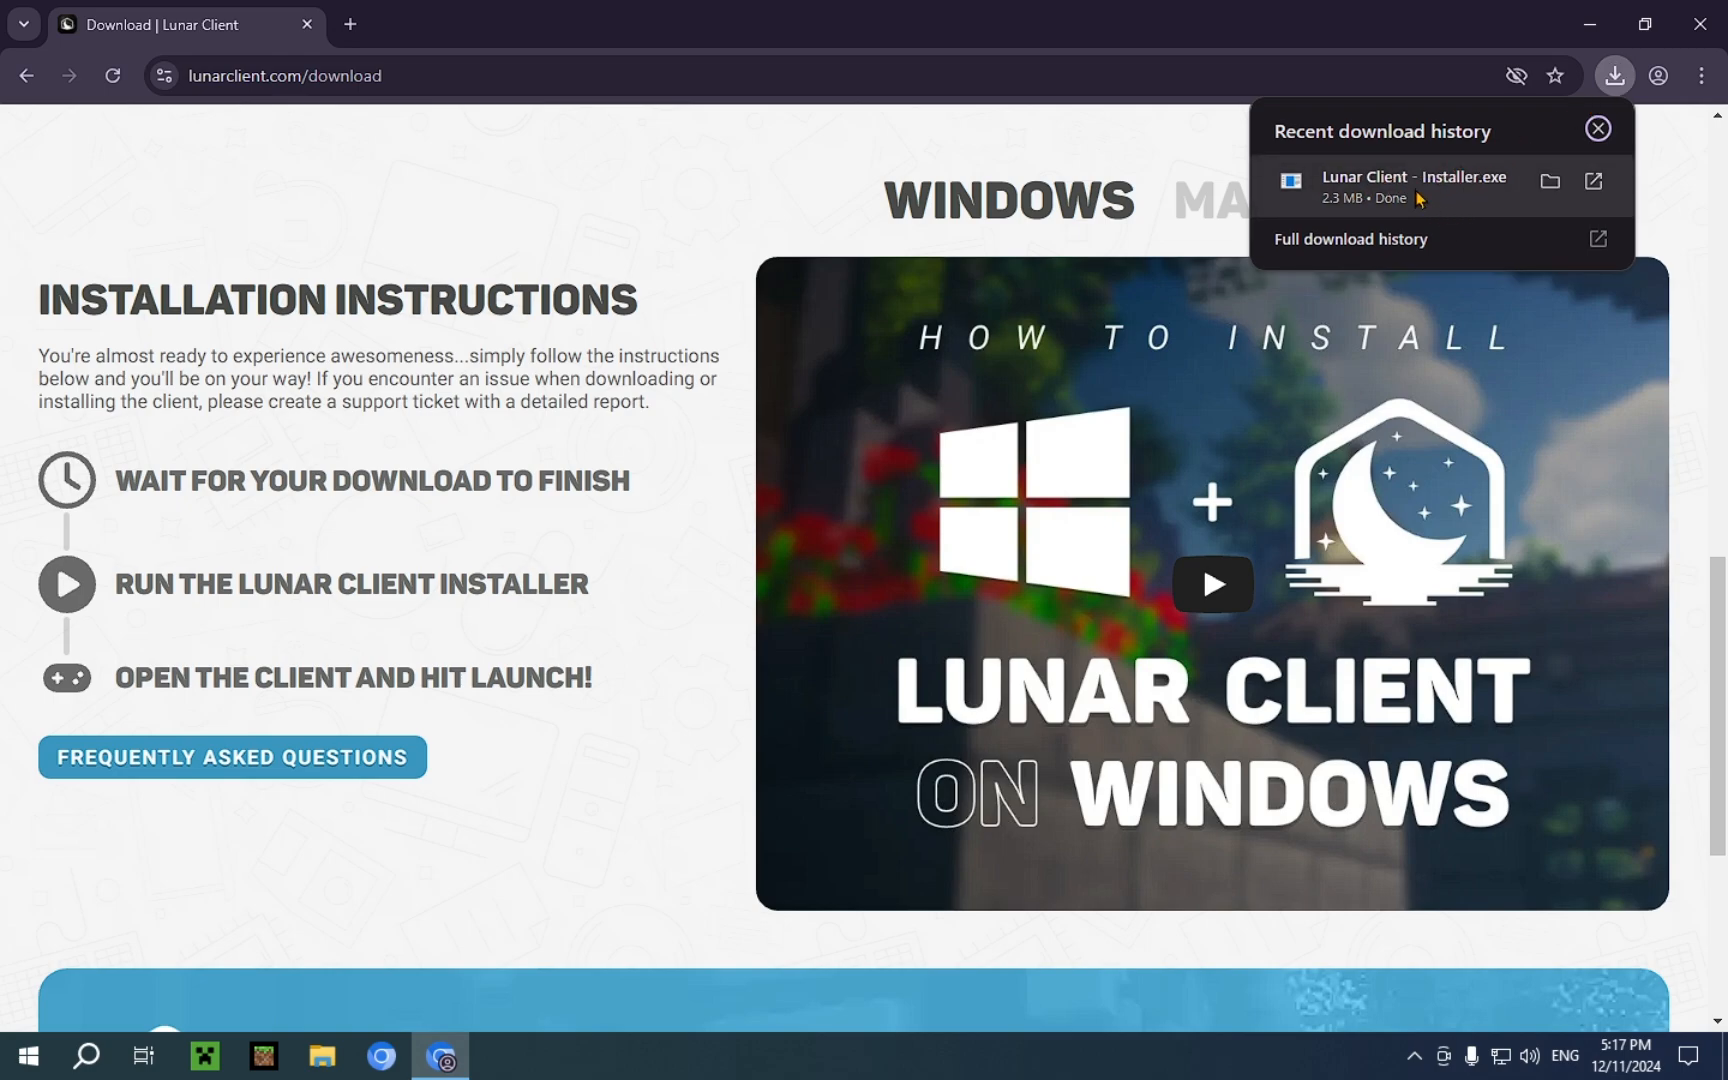
{"action": "mouse_move", "coordinate": [1455, 196]}
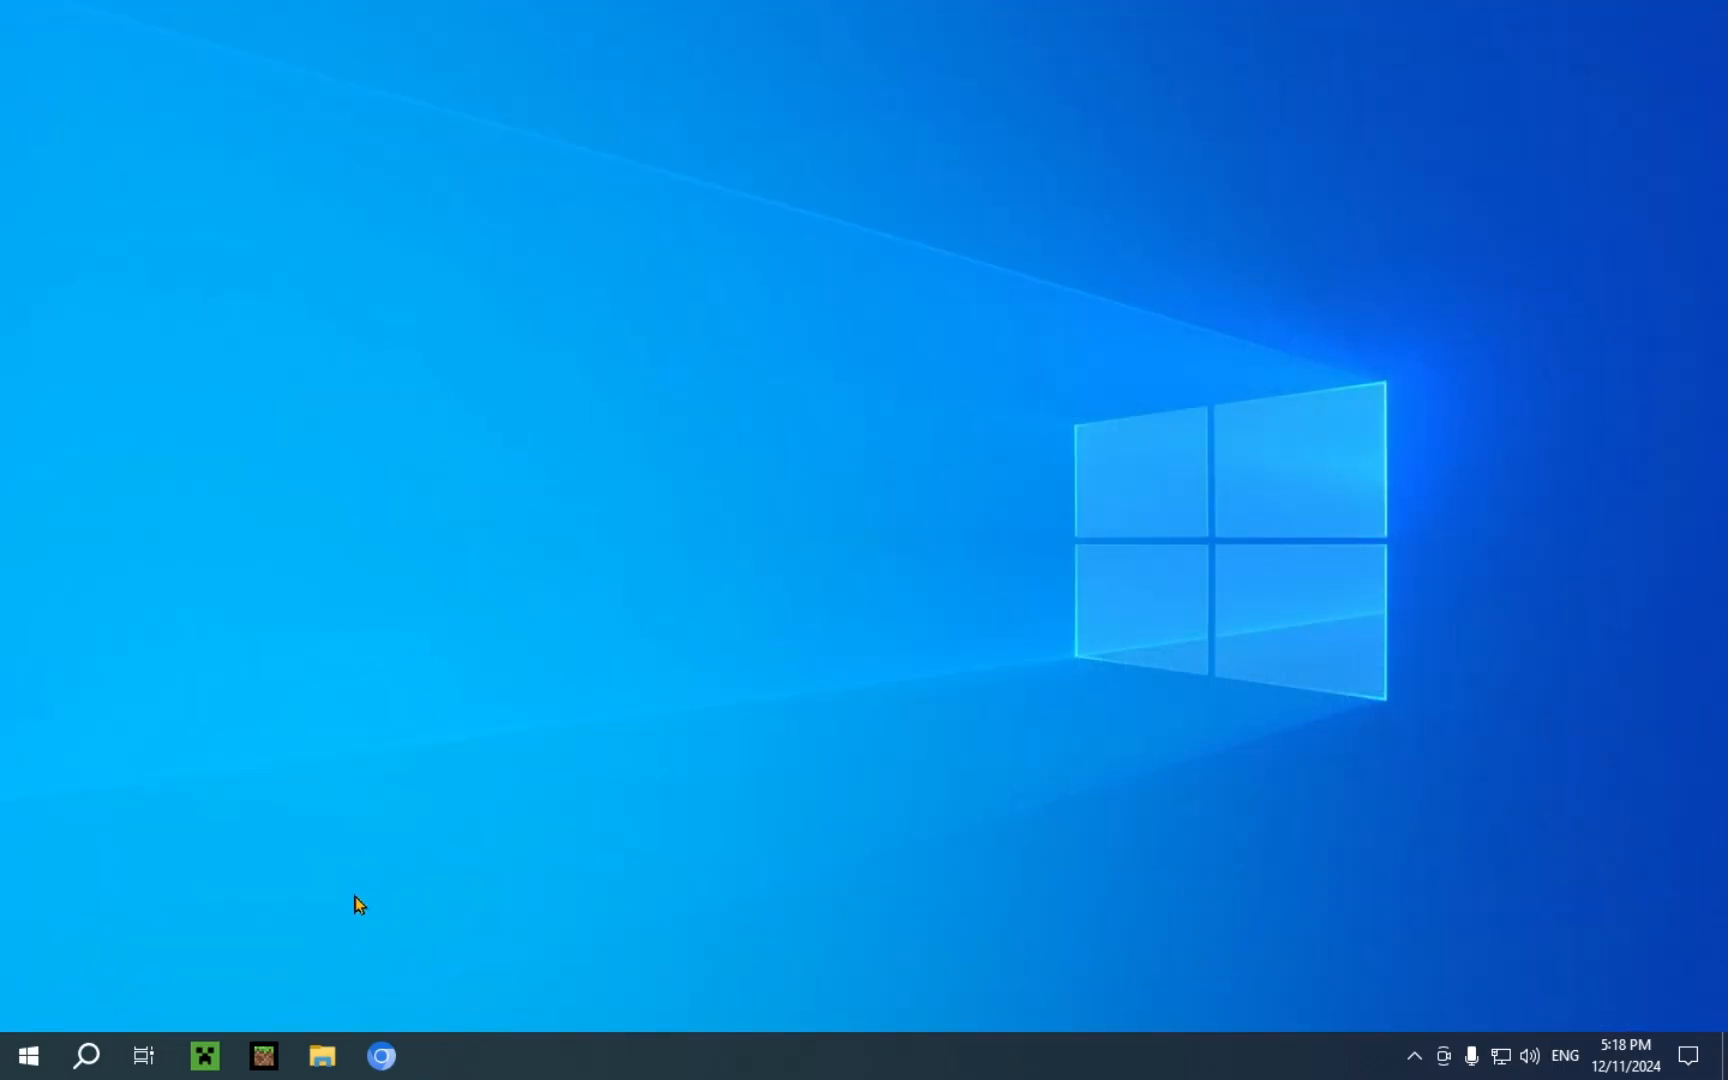
Run Lunar Client - Installer.exe from the Downloads folder in File Explorer.
{"action": "left_click", "coordinate": [320, 1057]}
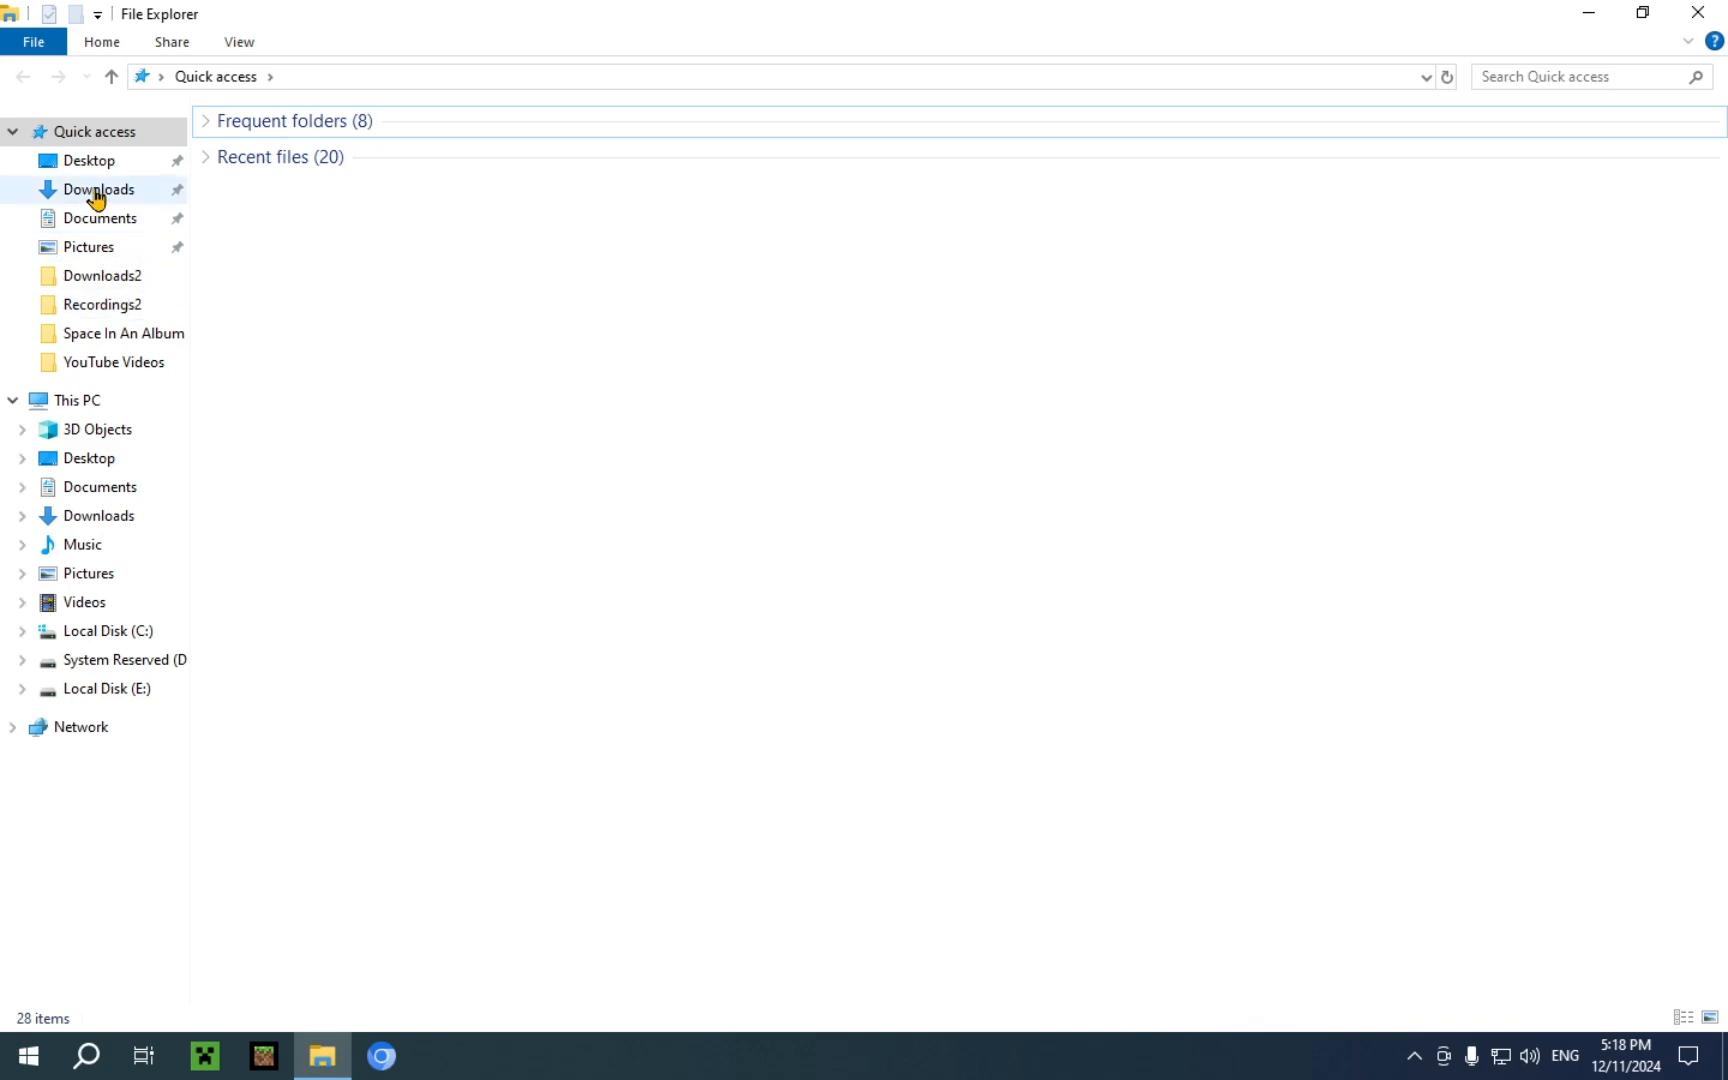
{"action": "mouse_move", "coordinate": [72, 247]}
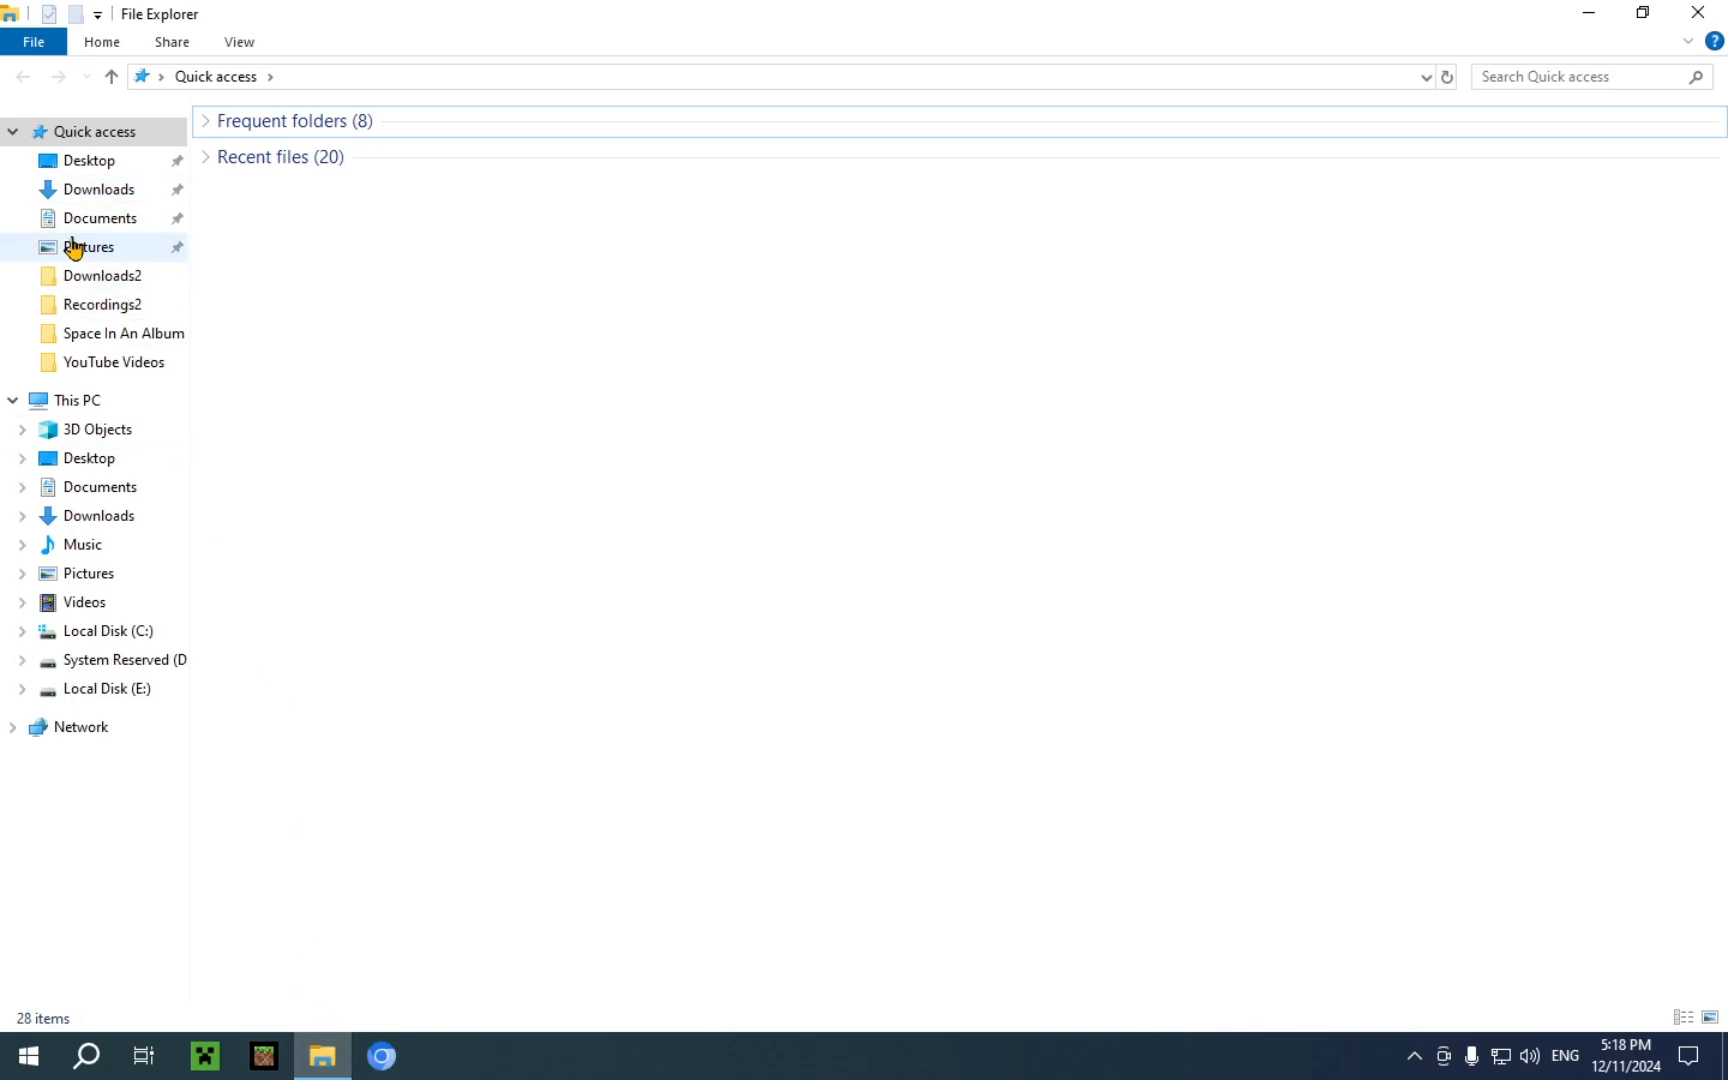
{"action": "left_click", "coordinate": [96, 189]}
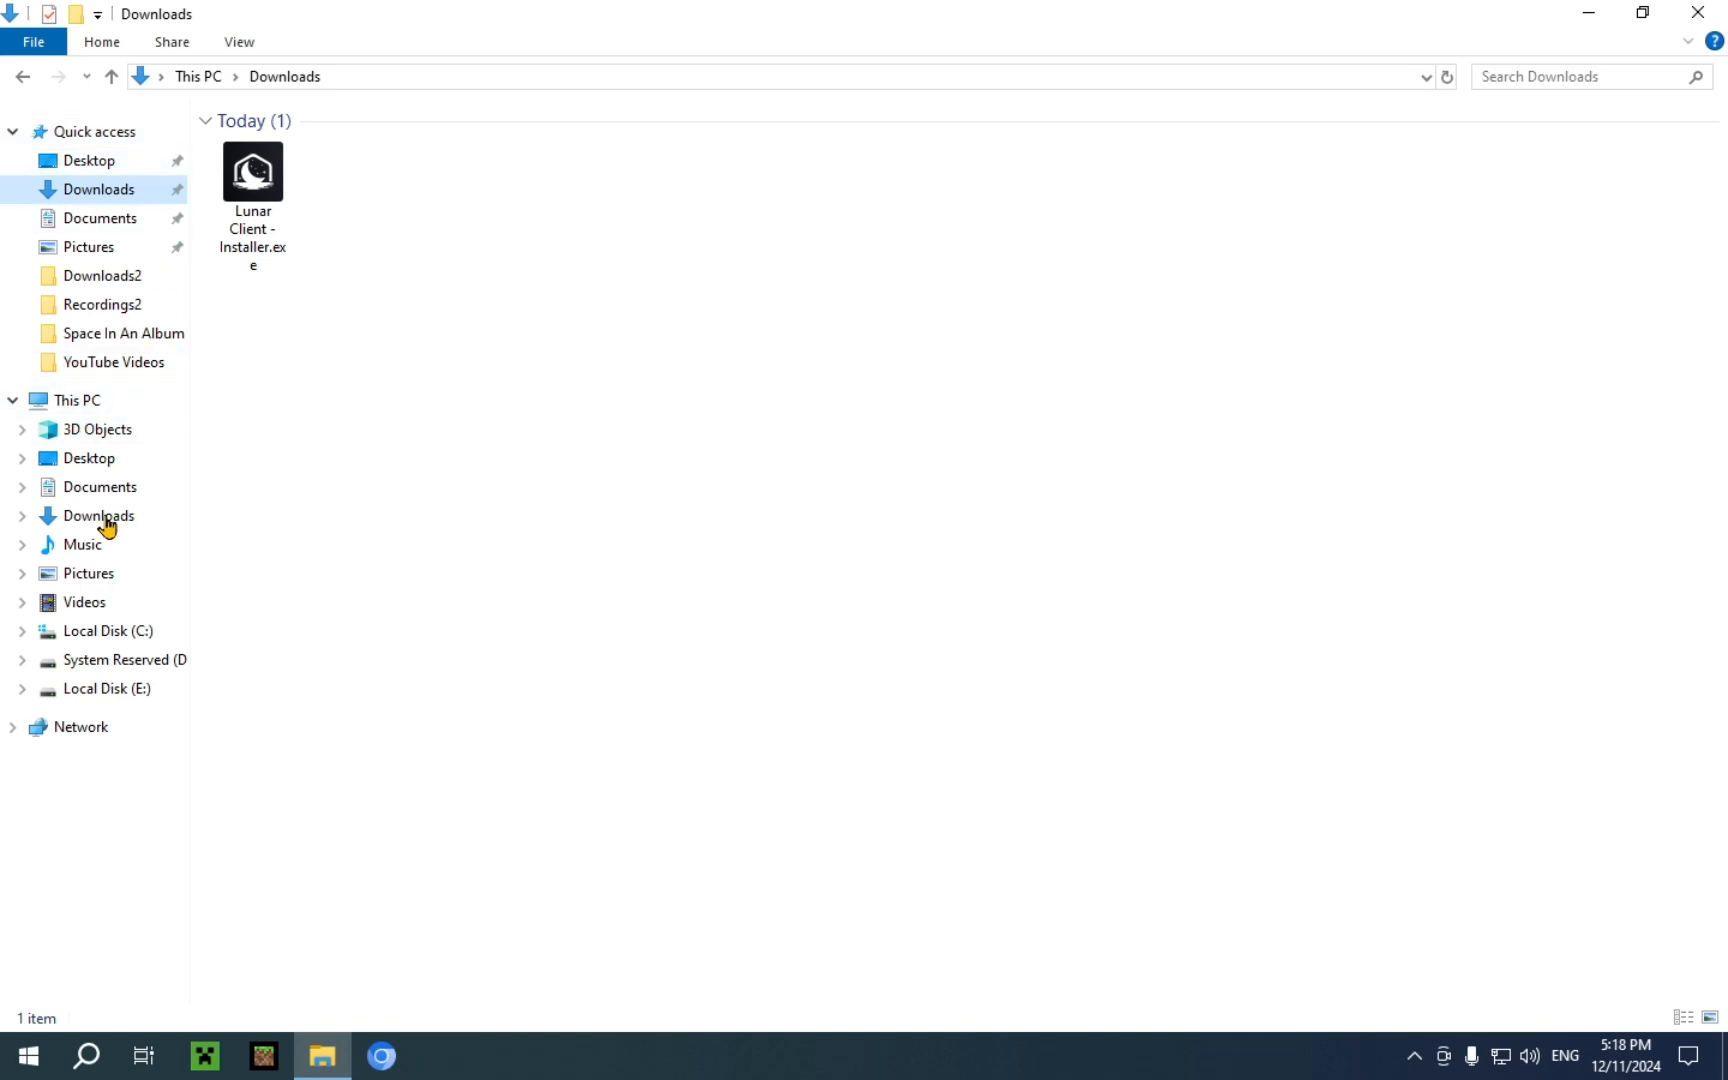
{"action": "mouse_move", "coordinate": [573, 618]}
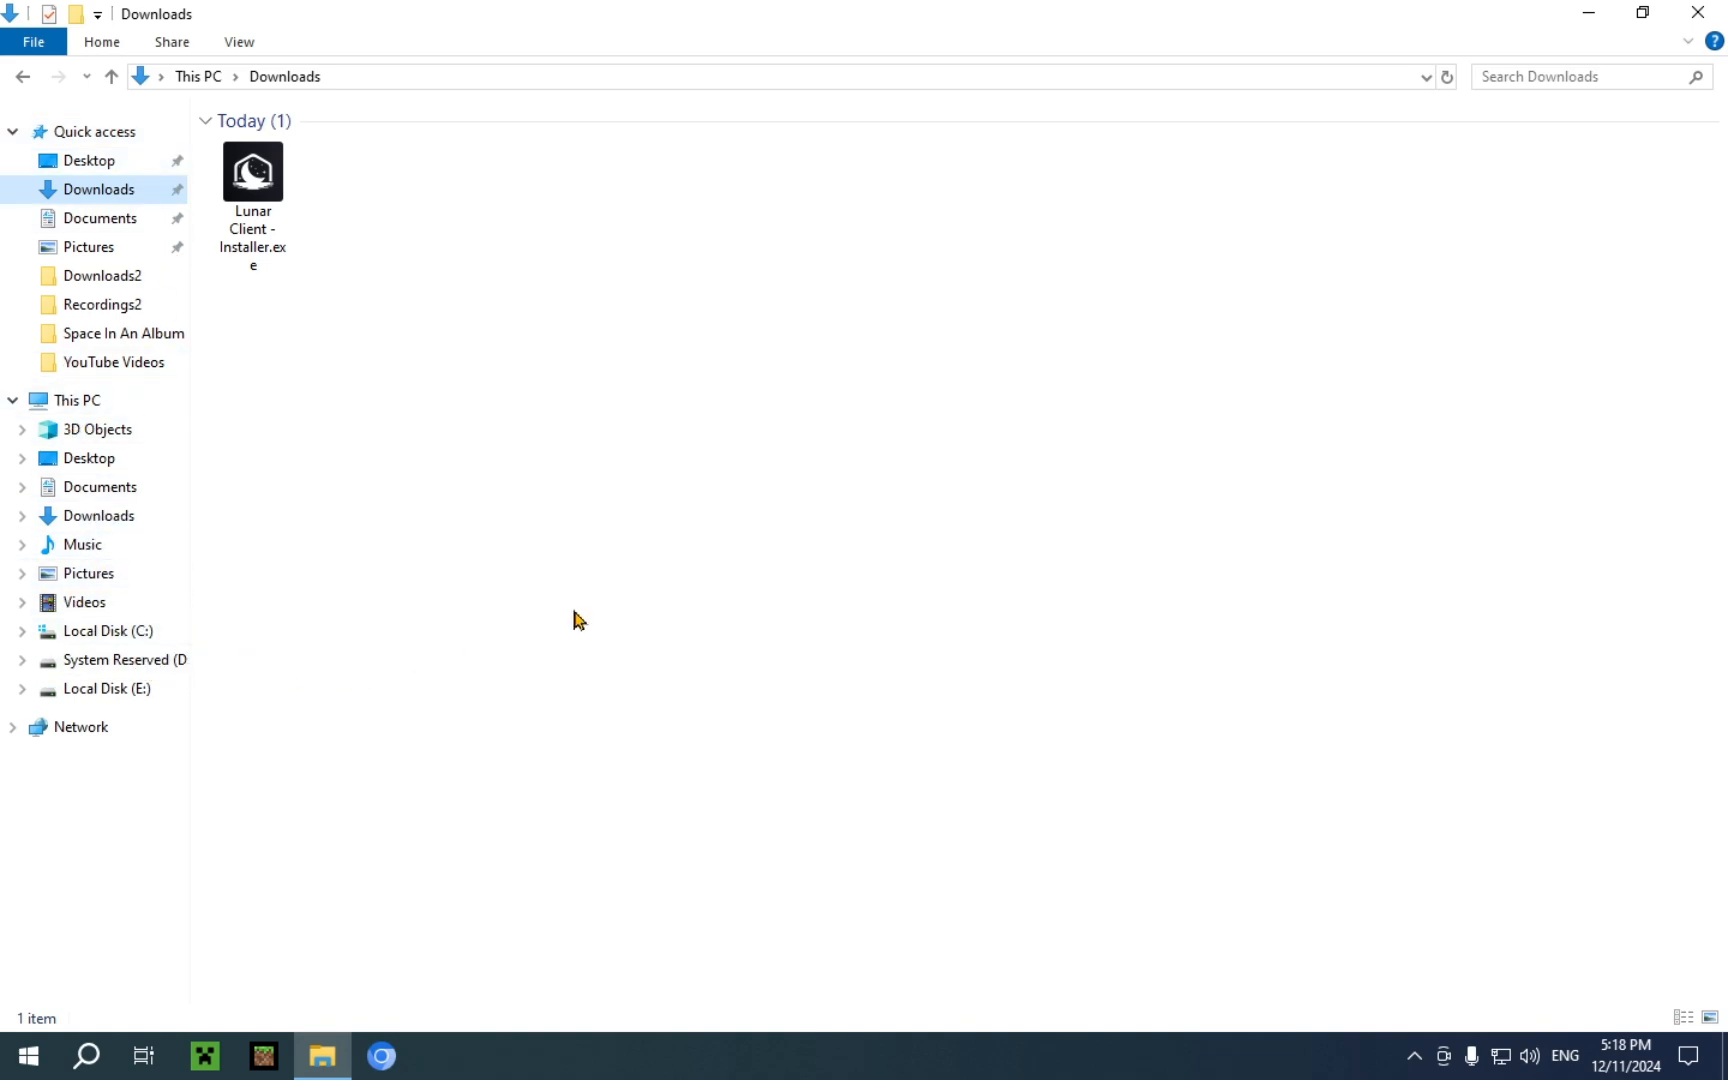
{"action": "left_click", "coordinate": [252, 173]}
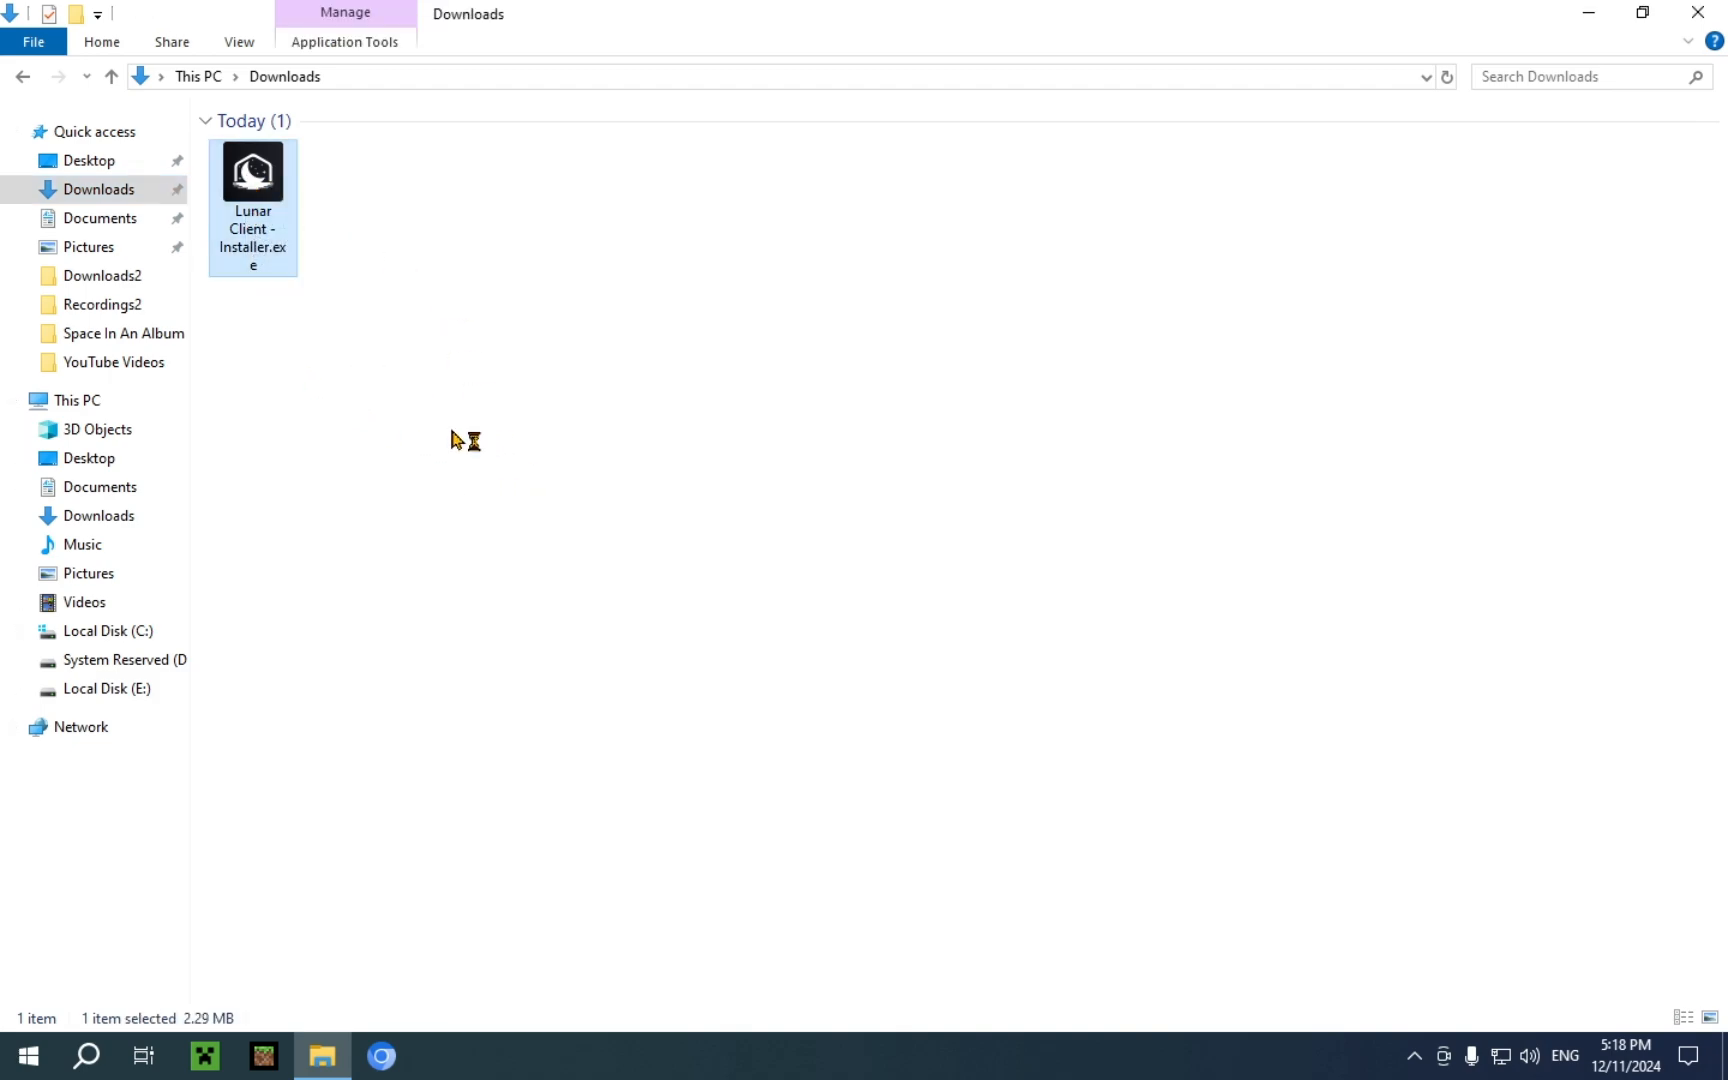
{"action": "double_click", "coordinate": [252, 172]}
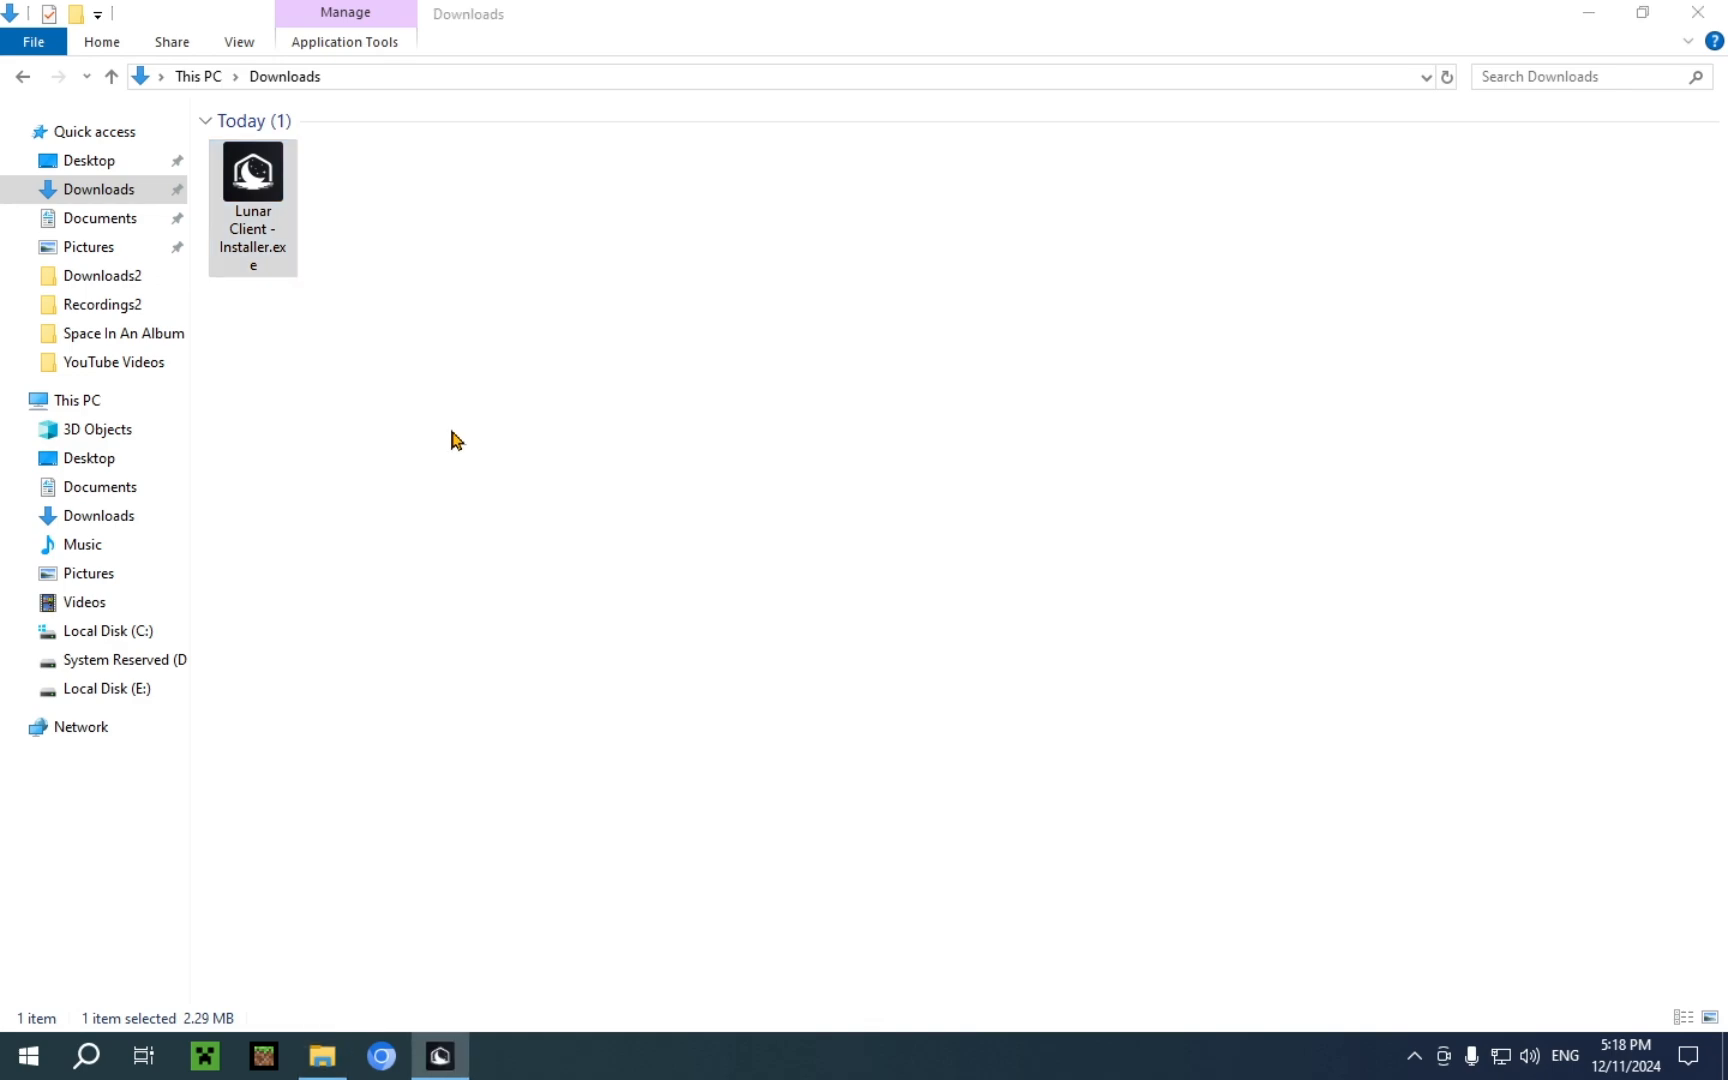
{"action": "double_click", "coordinate": [252, 172]}
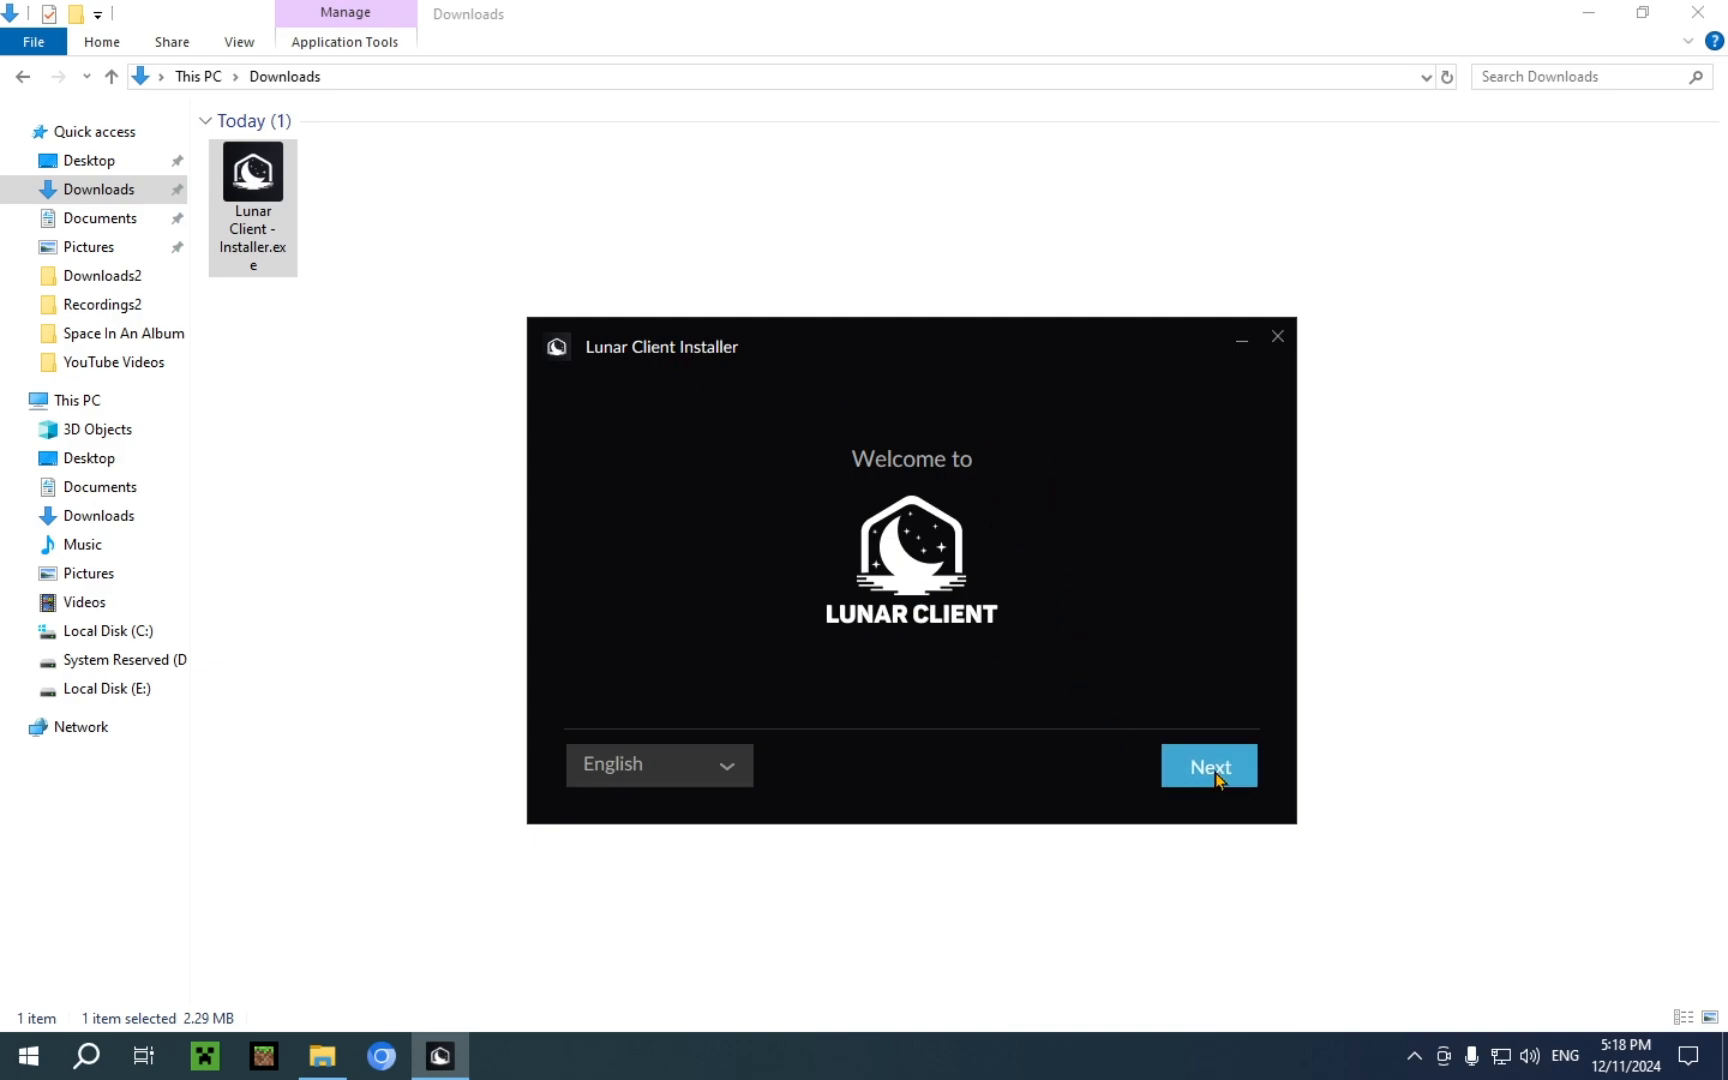
Accept the terms and install into the default folder from the welcome screen.
{"action": "left_click", "coordinate": [1209, 765]}
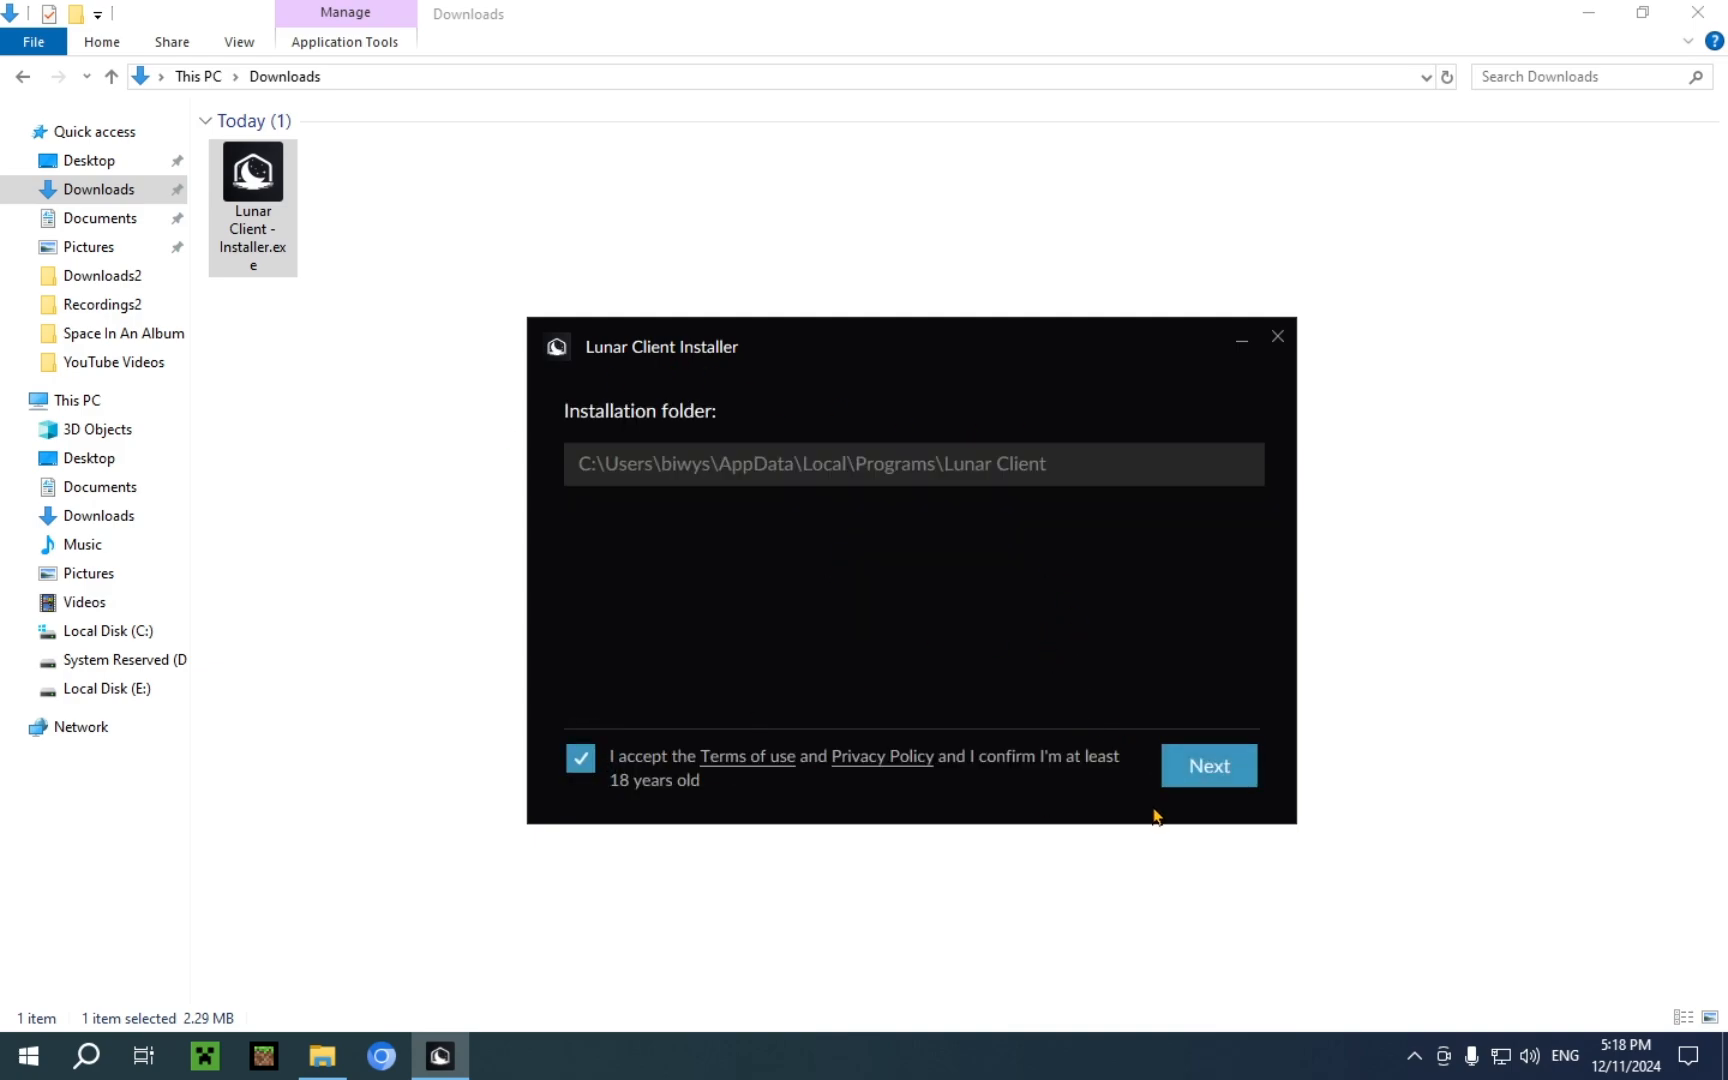
{"action": "left_click", "coordinate": [1209, 765]}
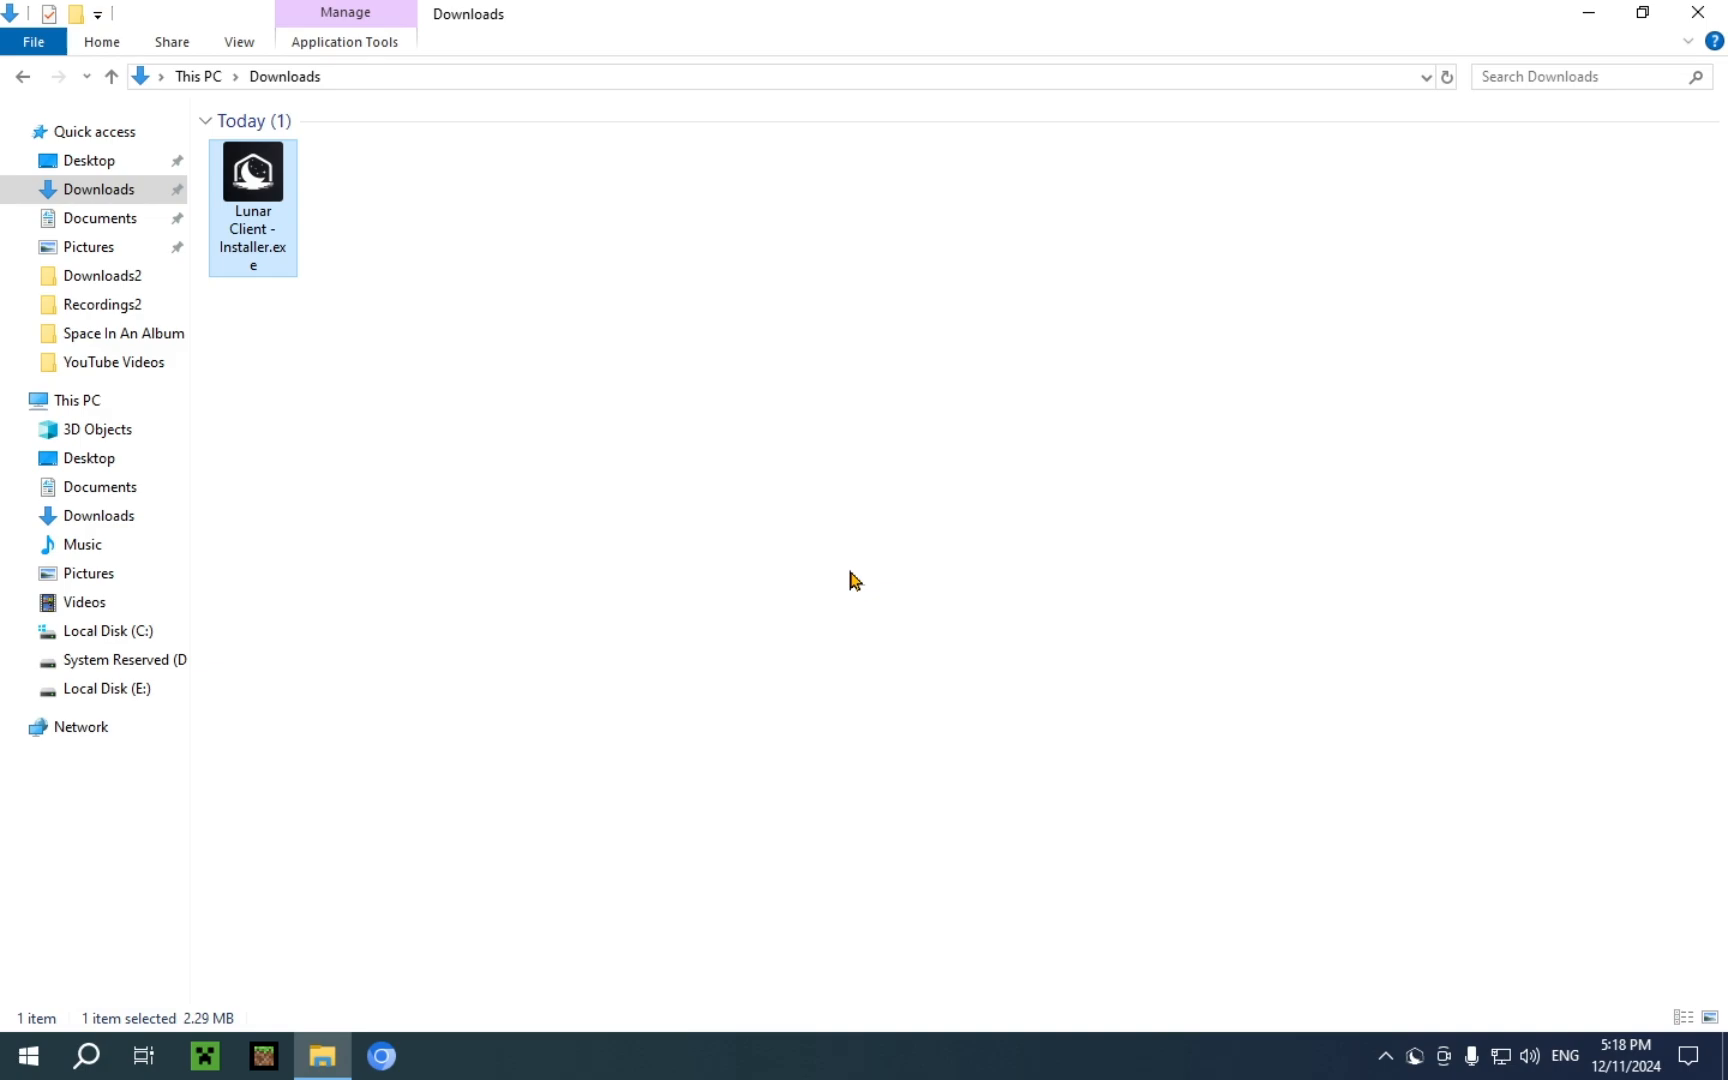
Open Lunar Client from the desktop and select version 1.21.4 under the 1.21 family.
{"action": "double_click", "coordinate": [252, 172]}
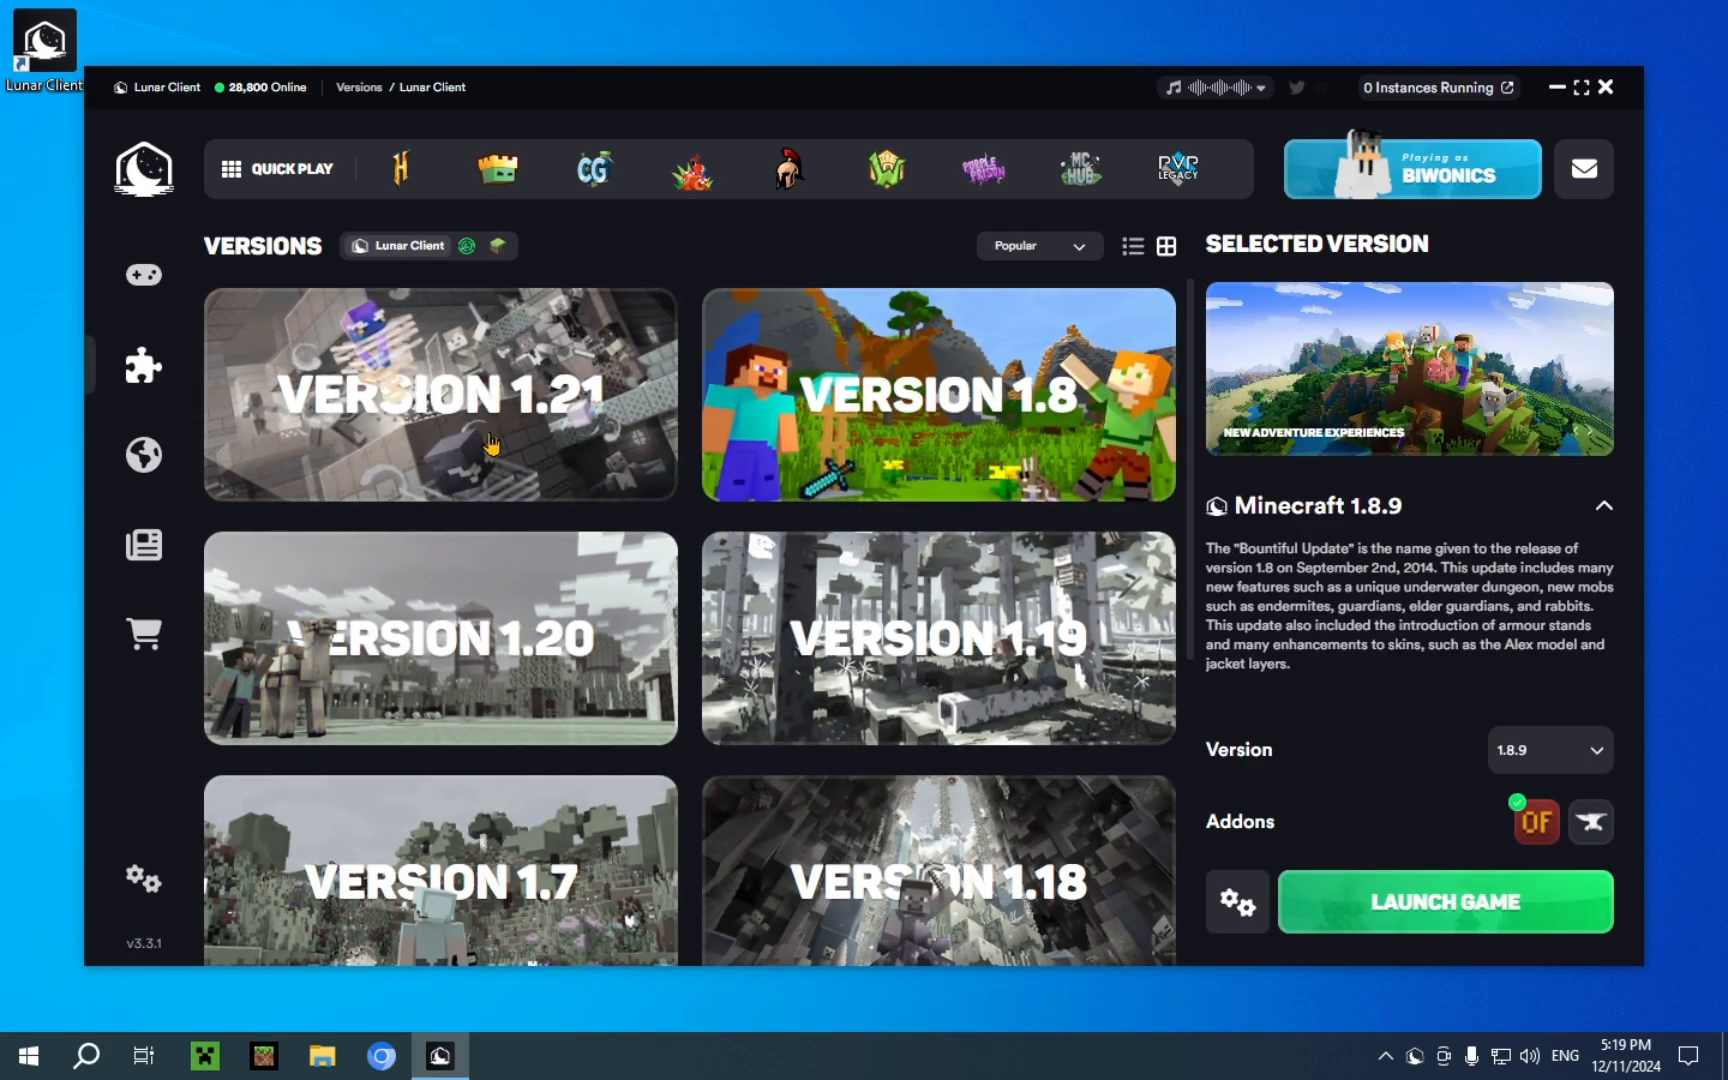
{"action": "left_click", "coordinate": [440, 395]}
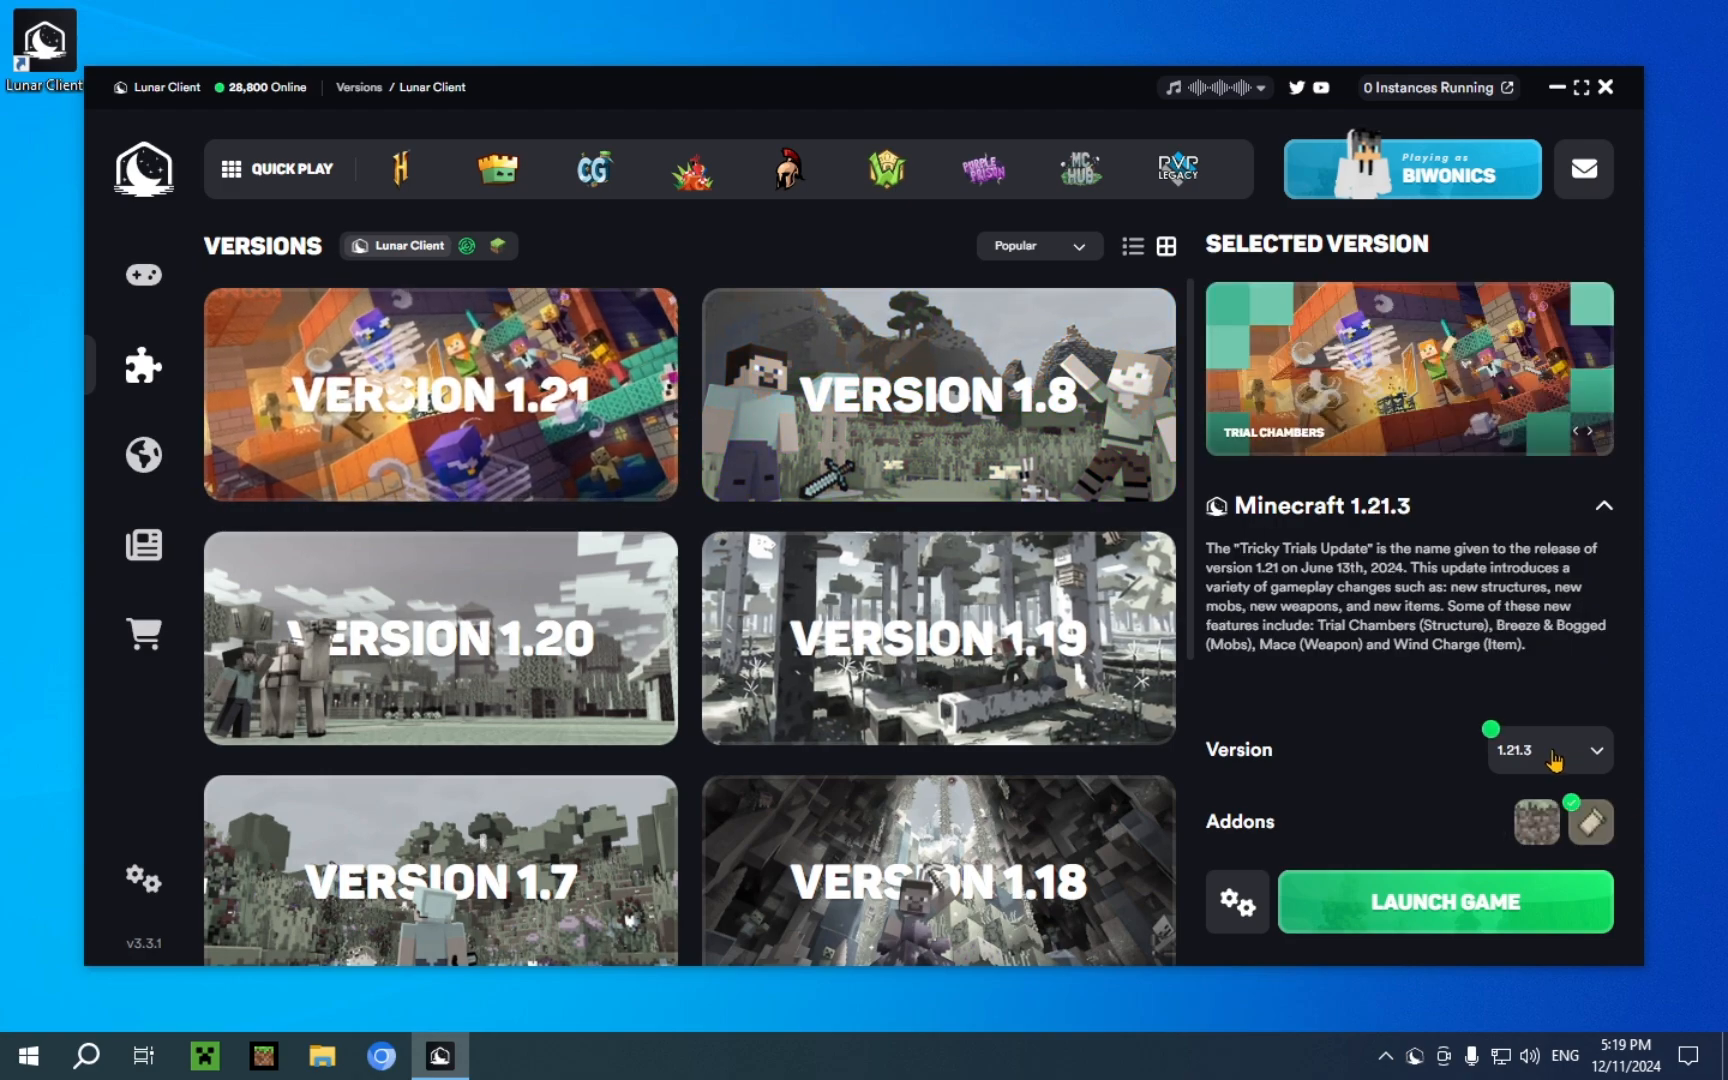
{"action": "left_click", "coordinate": [1550, 750]}
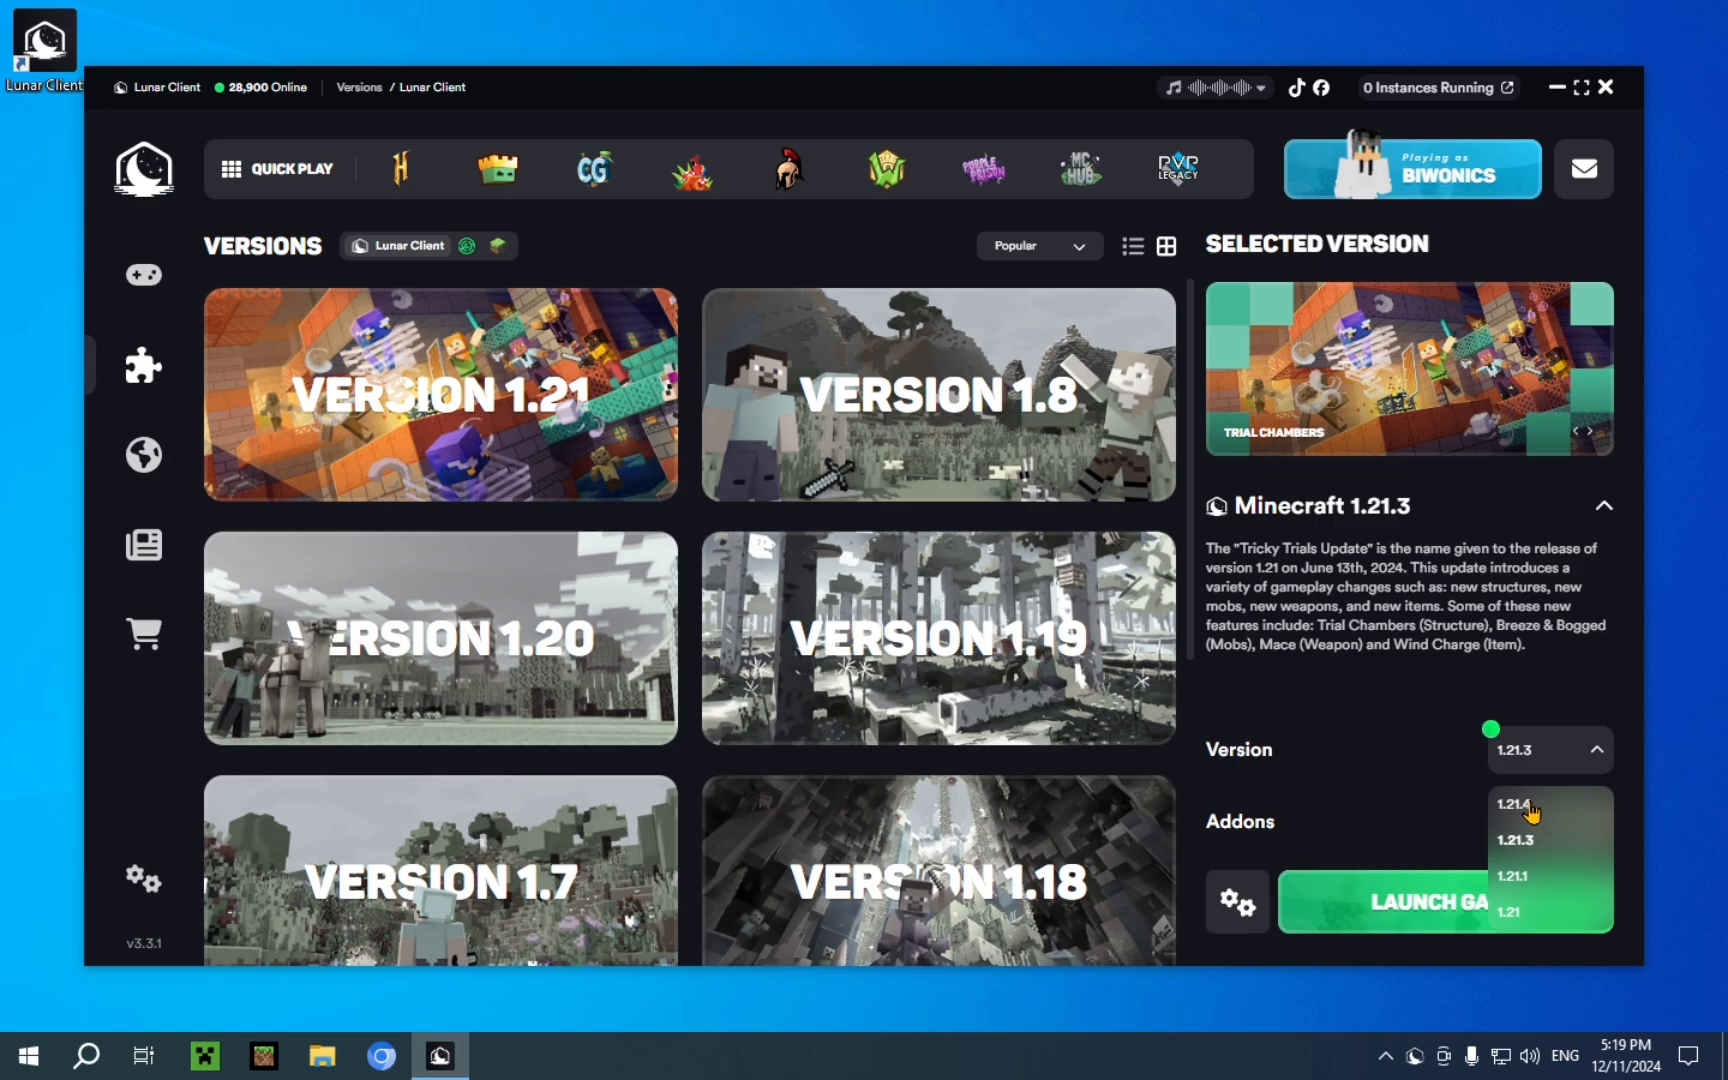
{"action": "left_click", "coordinate": [1512, 803]}
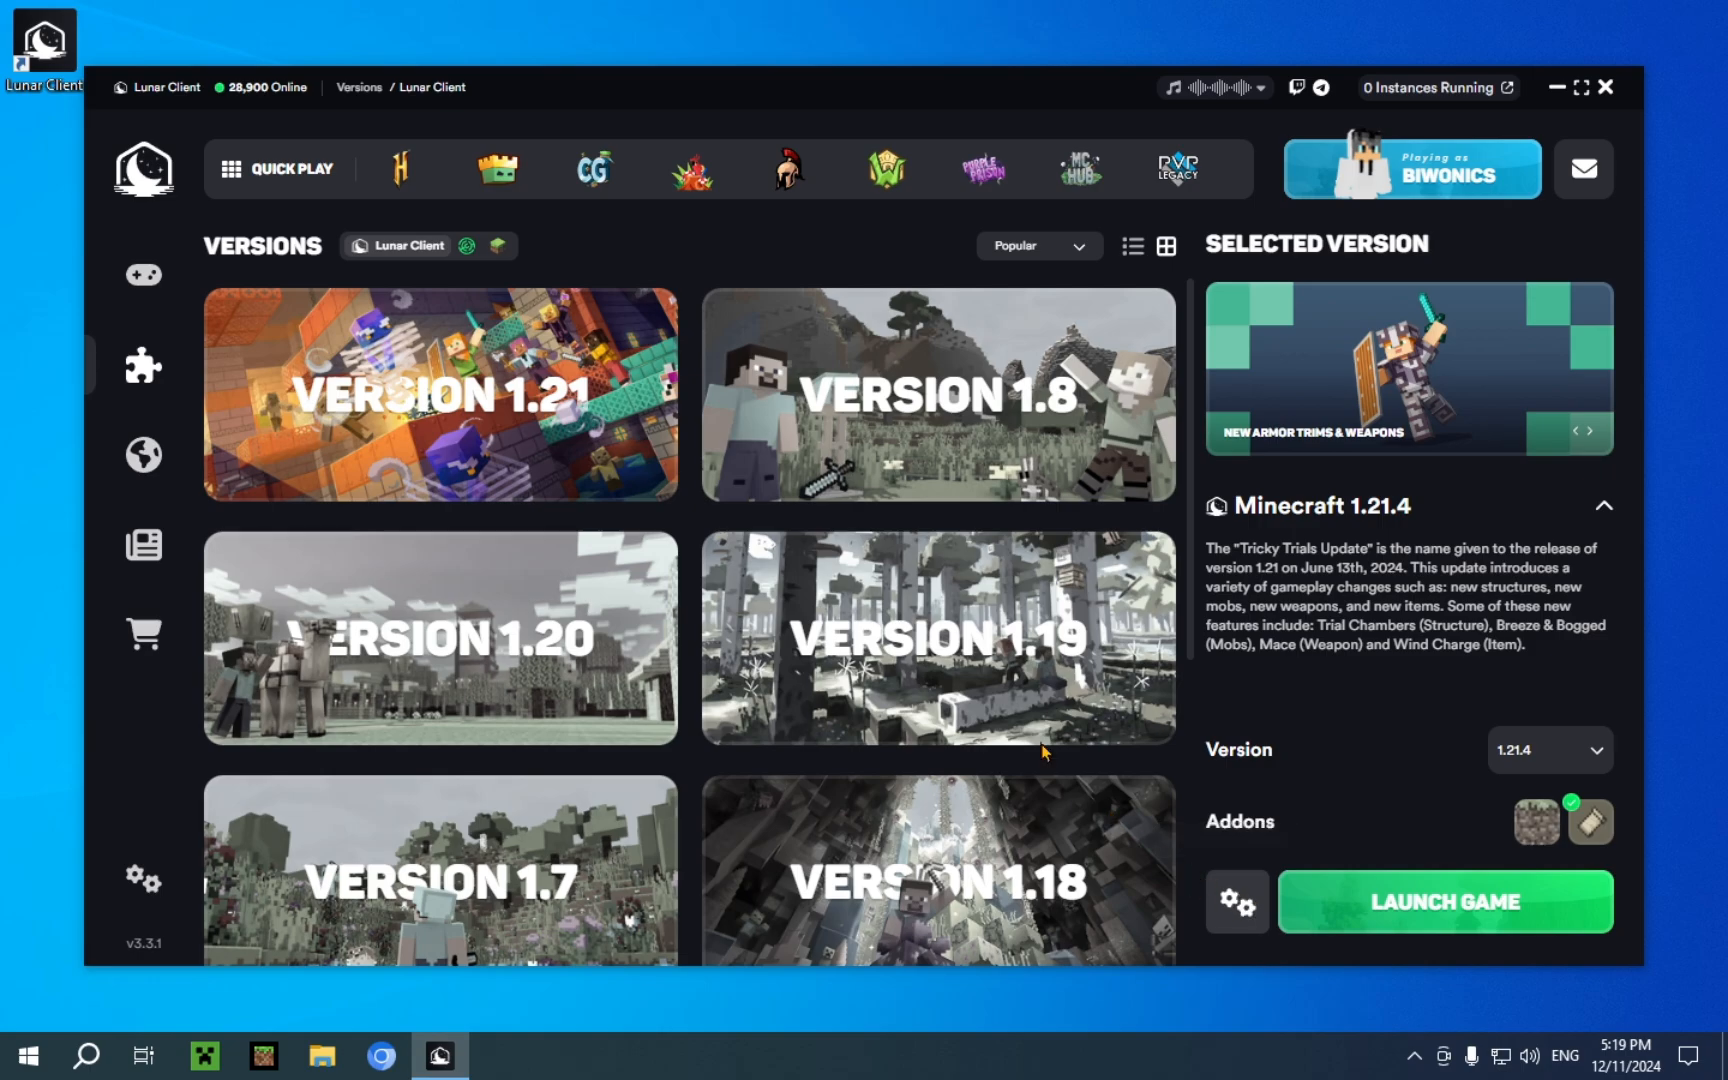
Set allocated memory to 4.9GB and resolution to 1440 × 900, then launch 1.21.4.
{"action": "left_click", "coordinate": [1237, 901]}
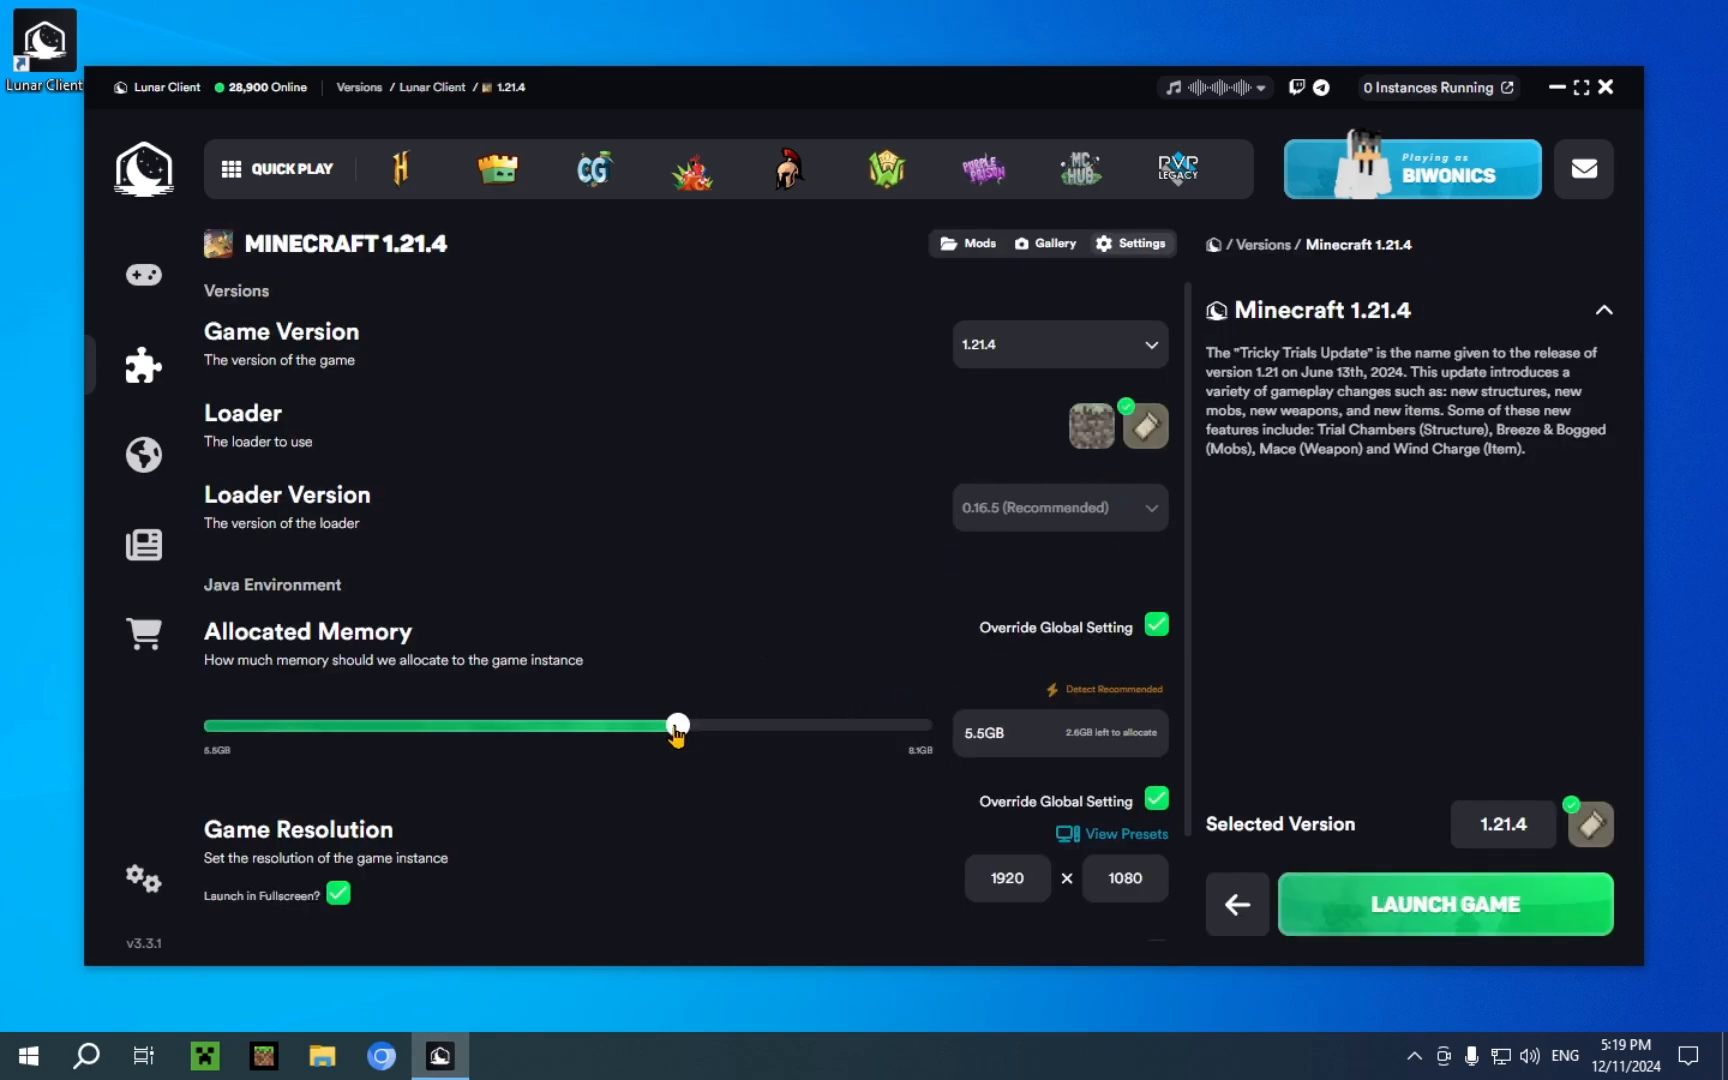
{"action": "left_click_drag", "start_coordinate": [677, 724], "coordinate": [625, 724]}
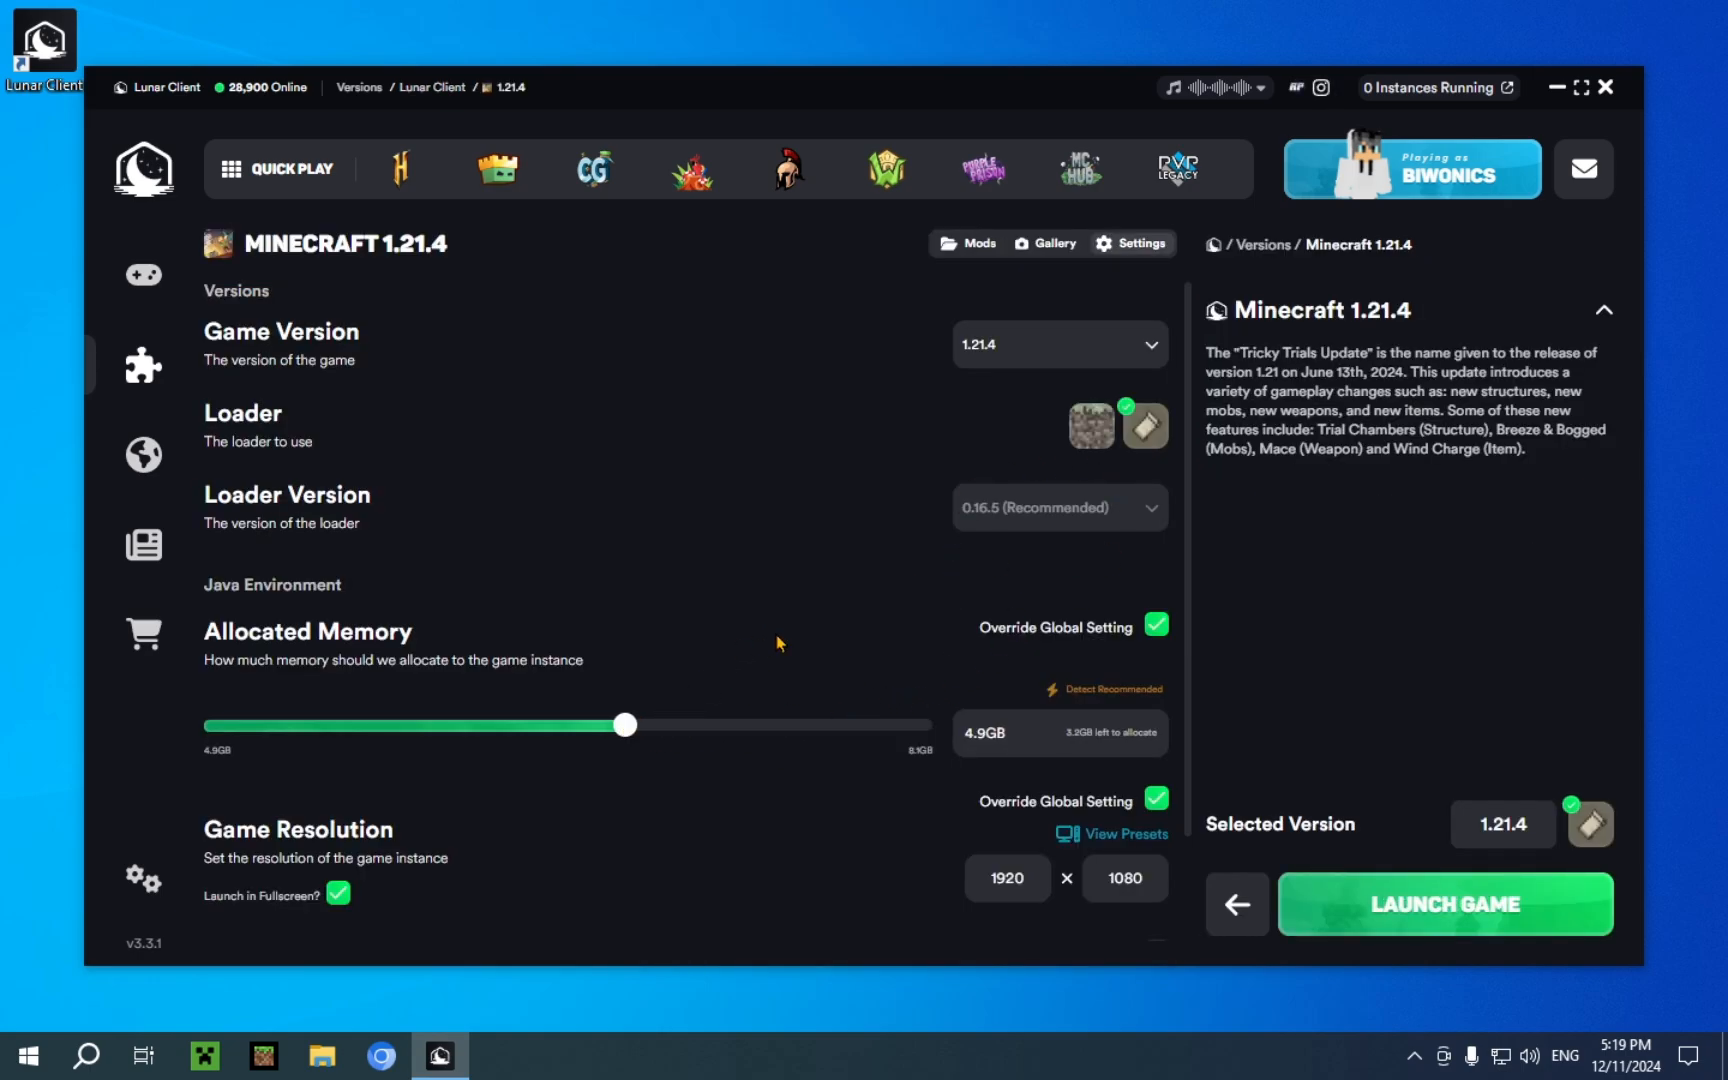
{"action": "scroll", "scroll_direction": "down", "scroll_amount": 3}
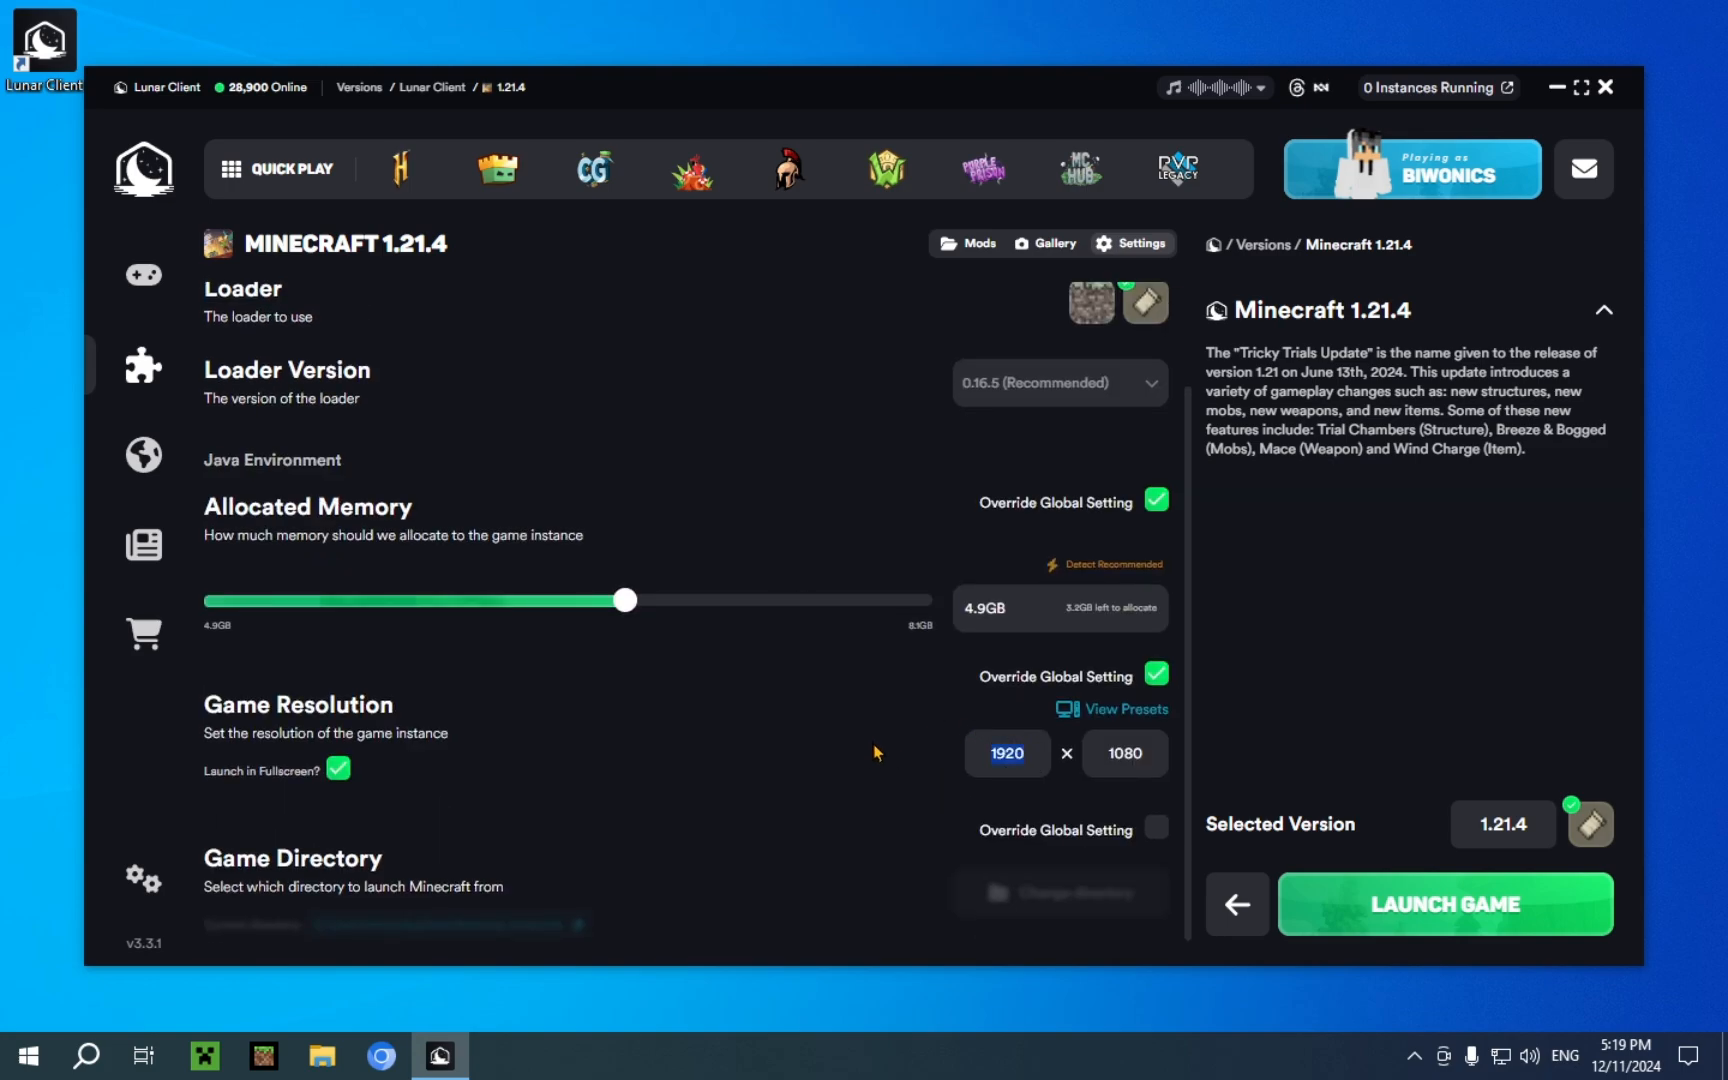
{"action": "type", "text": "1440"}
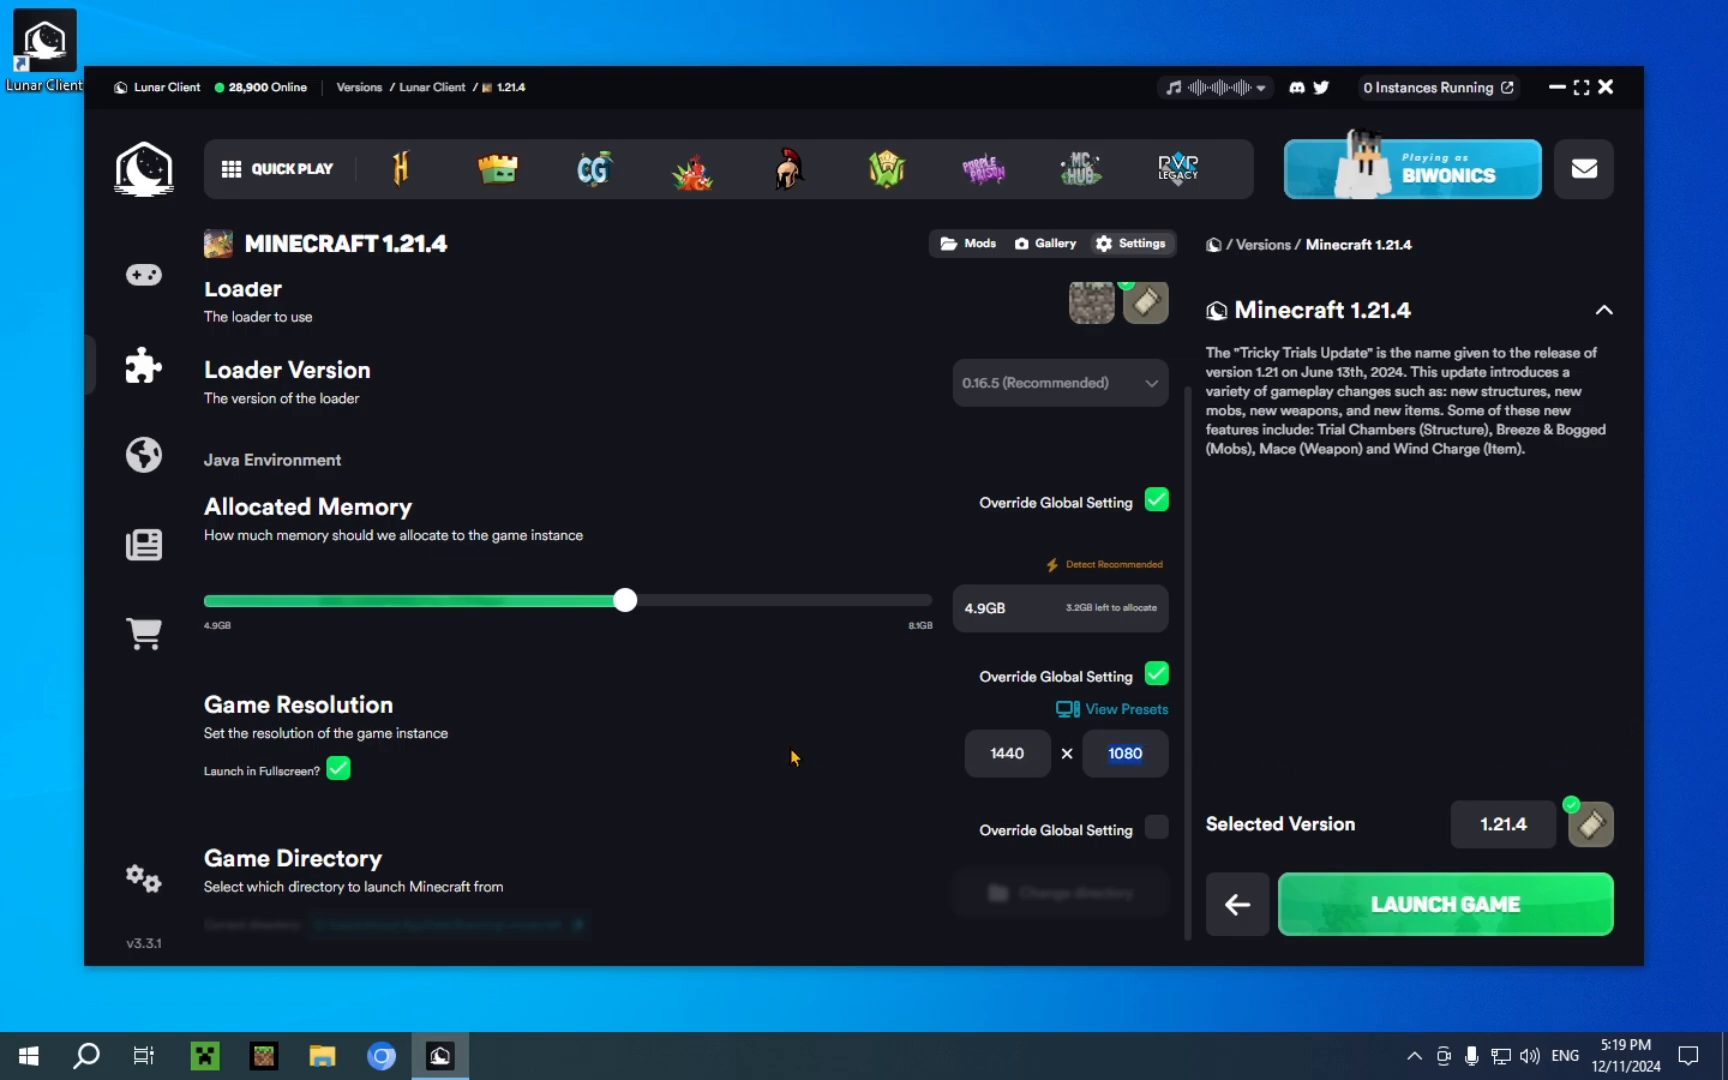
{"action": "type", "text": "900"}
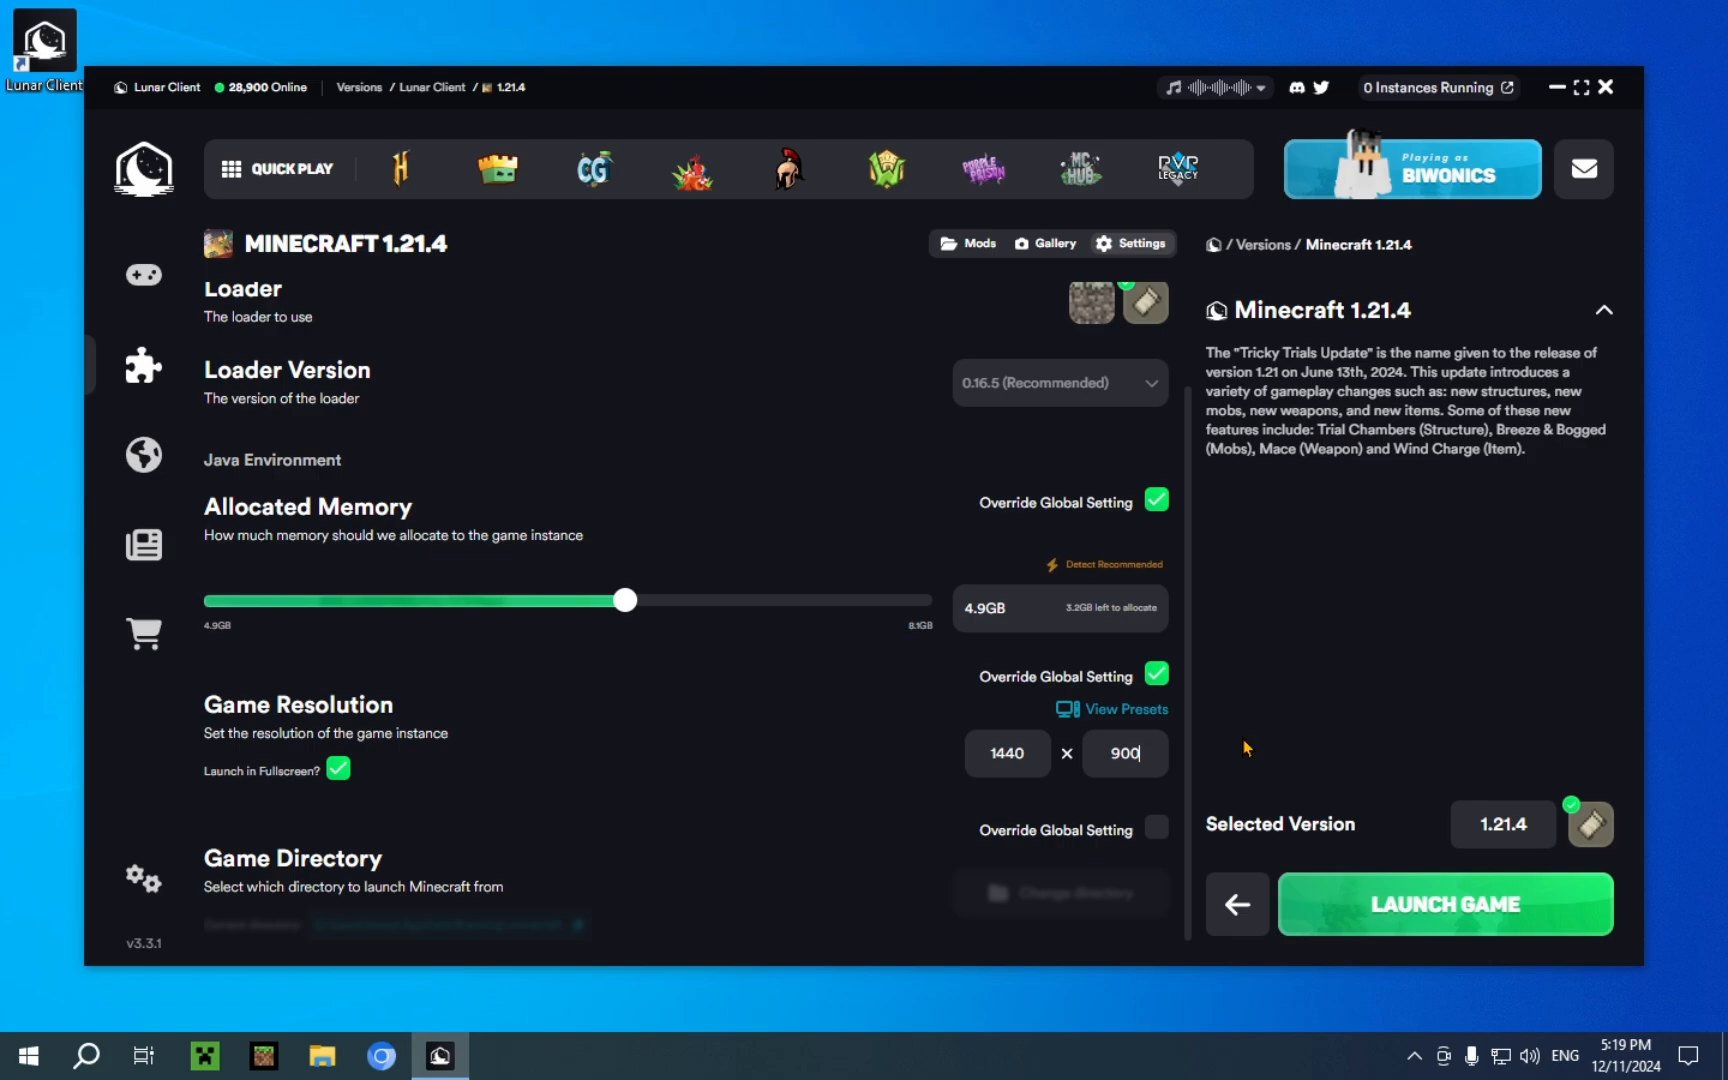
{"action": "mouse_move", "coordinate": [1175, 832]}
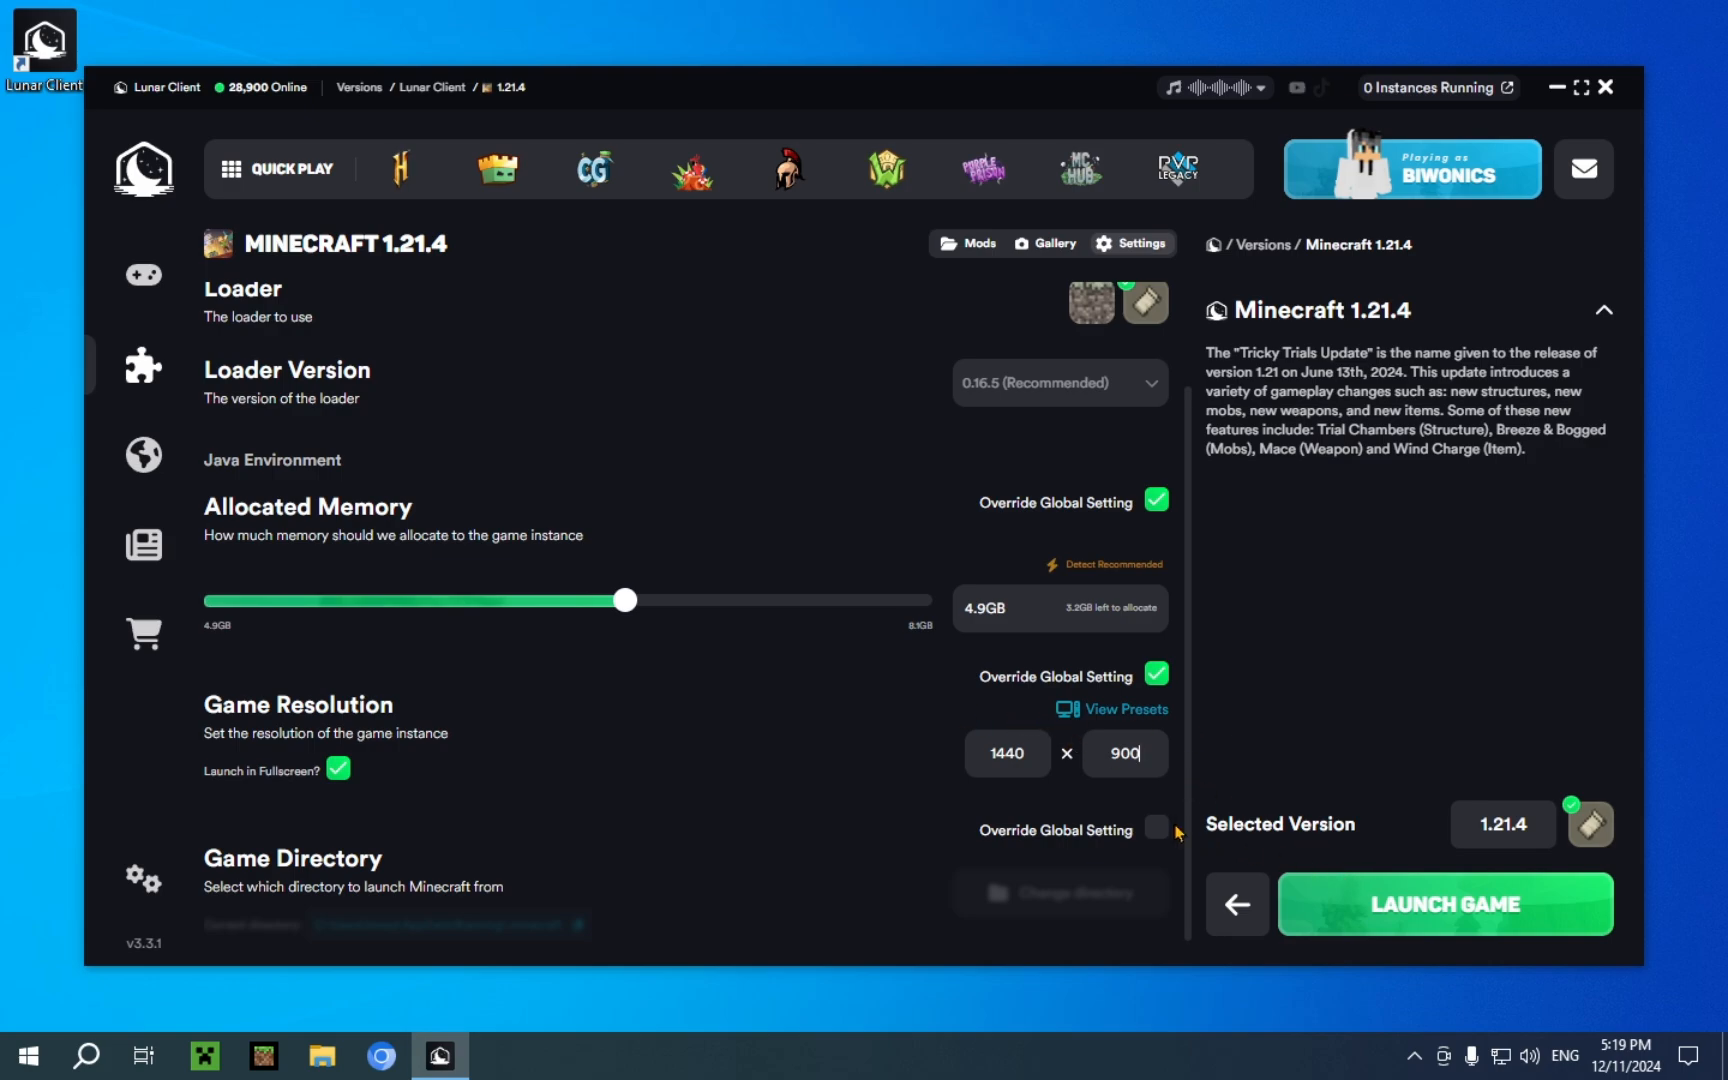
{"action": "left_click", "coordinate": [1446, 904]}
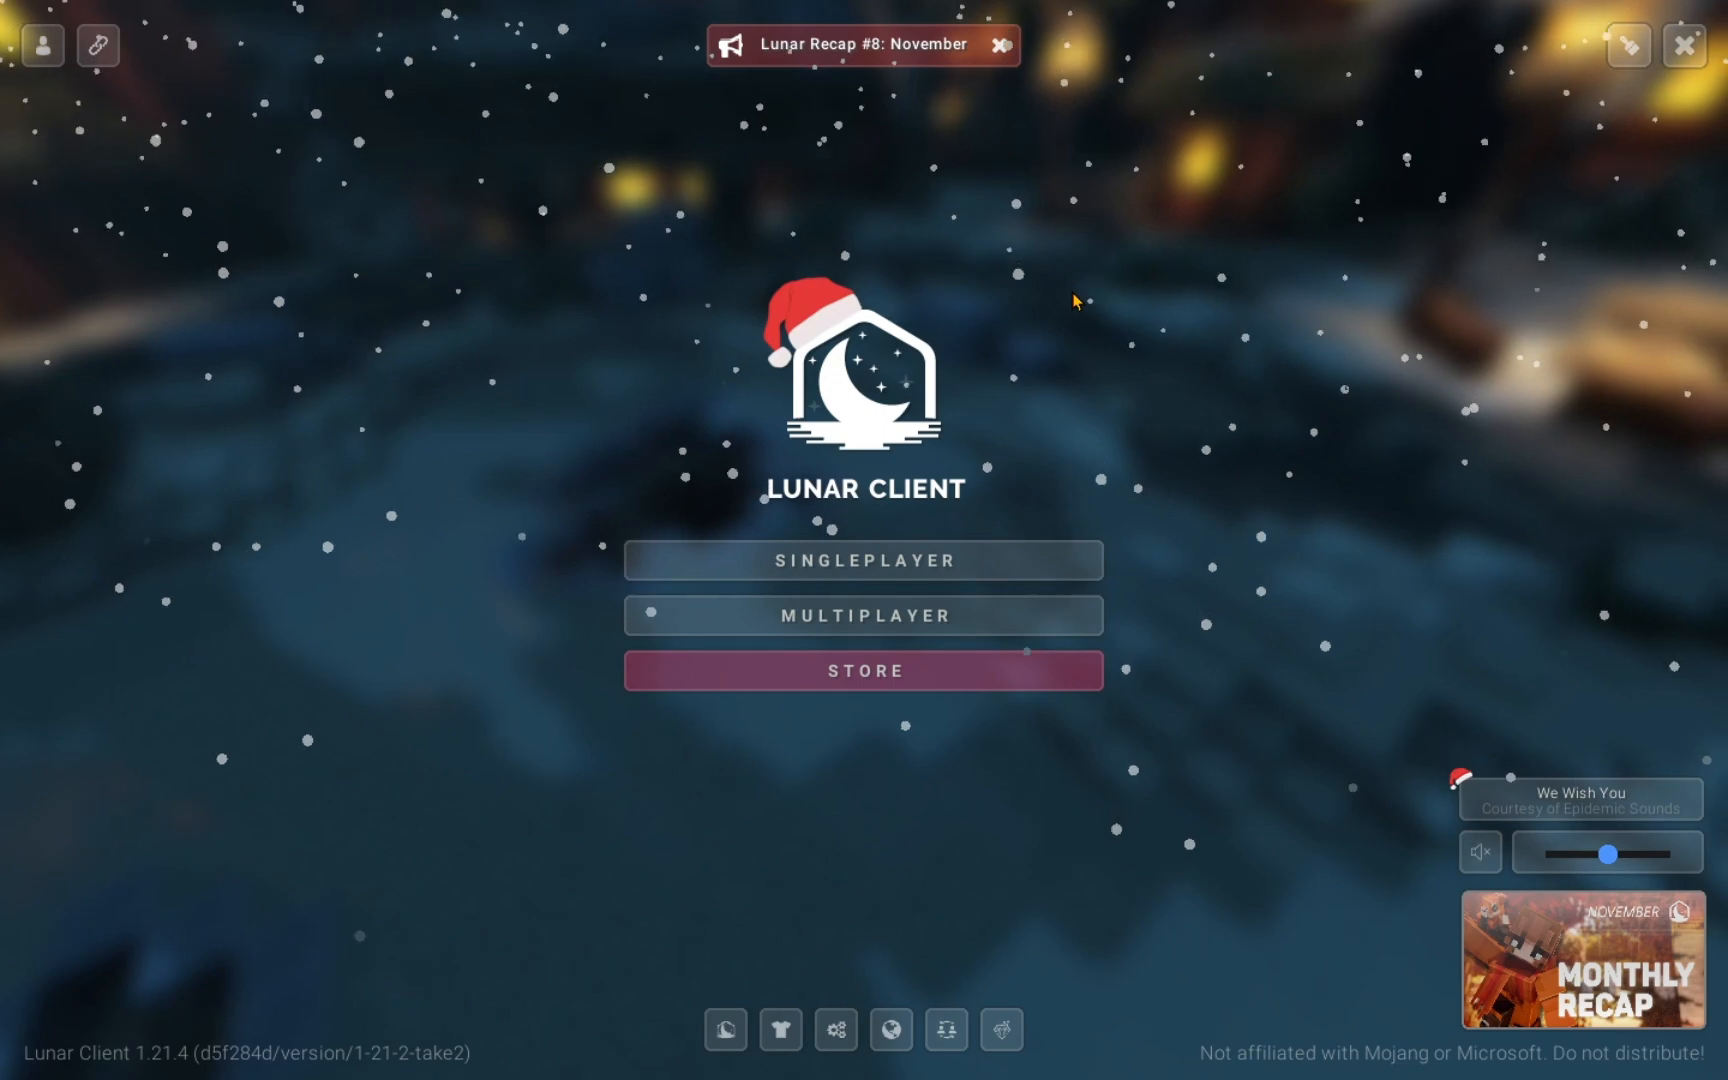
{"action": "mouse_move", "coordinate": [1170, 455]}
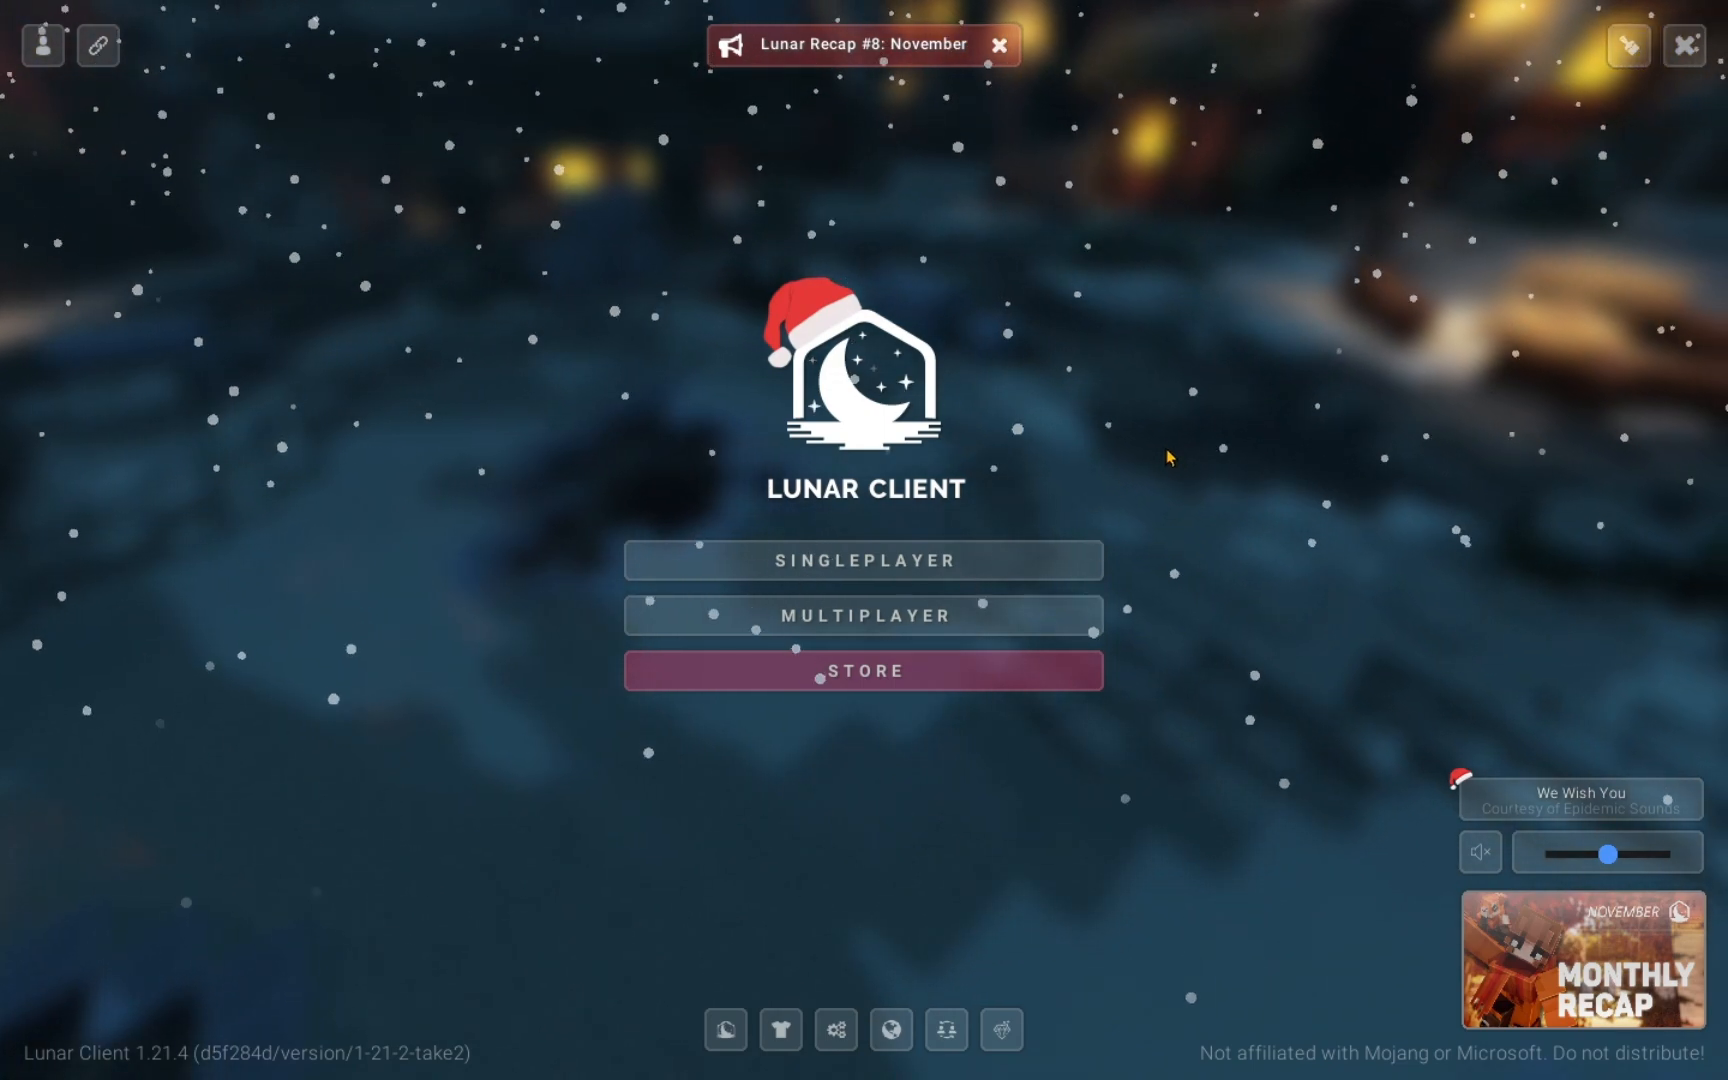
{"action": "mouse_move", "coordinate": [1066, 615]}
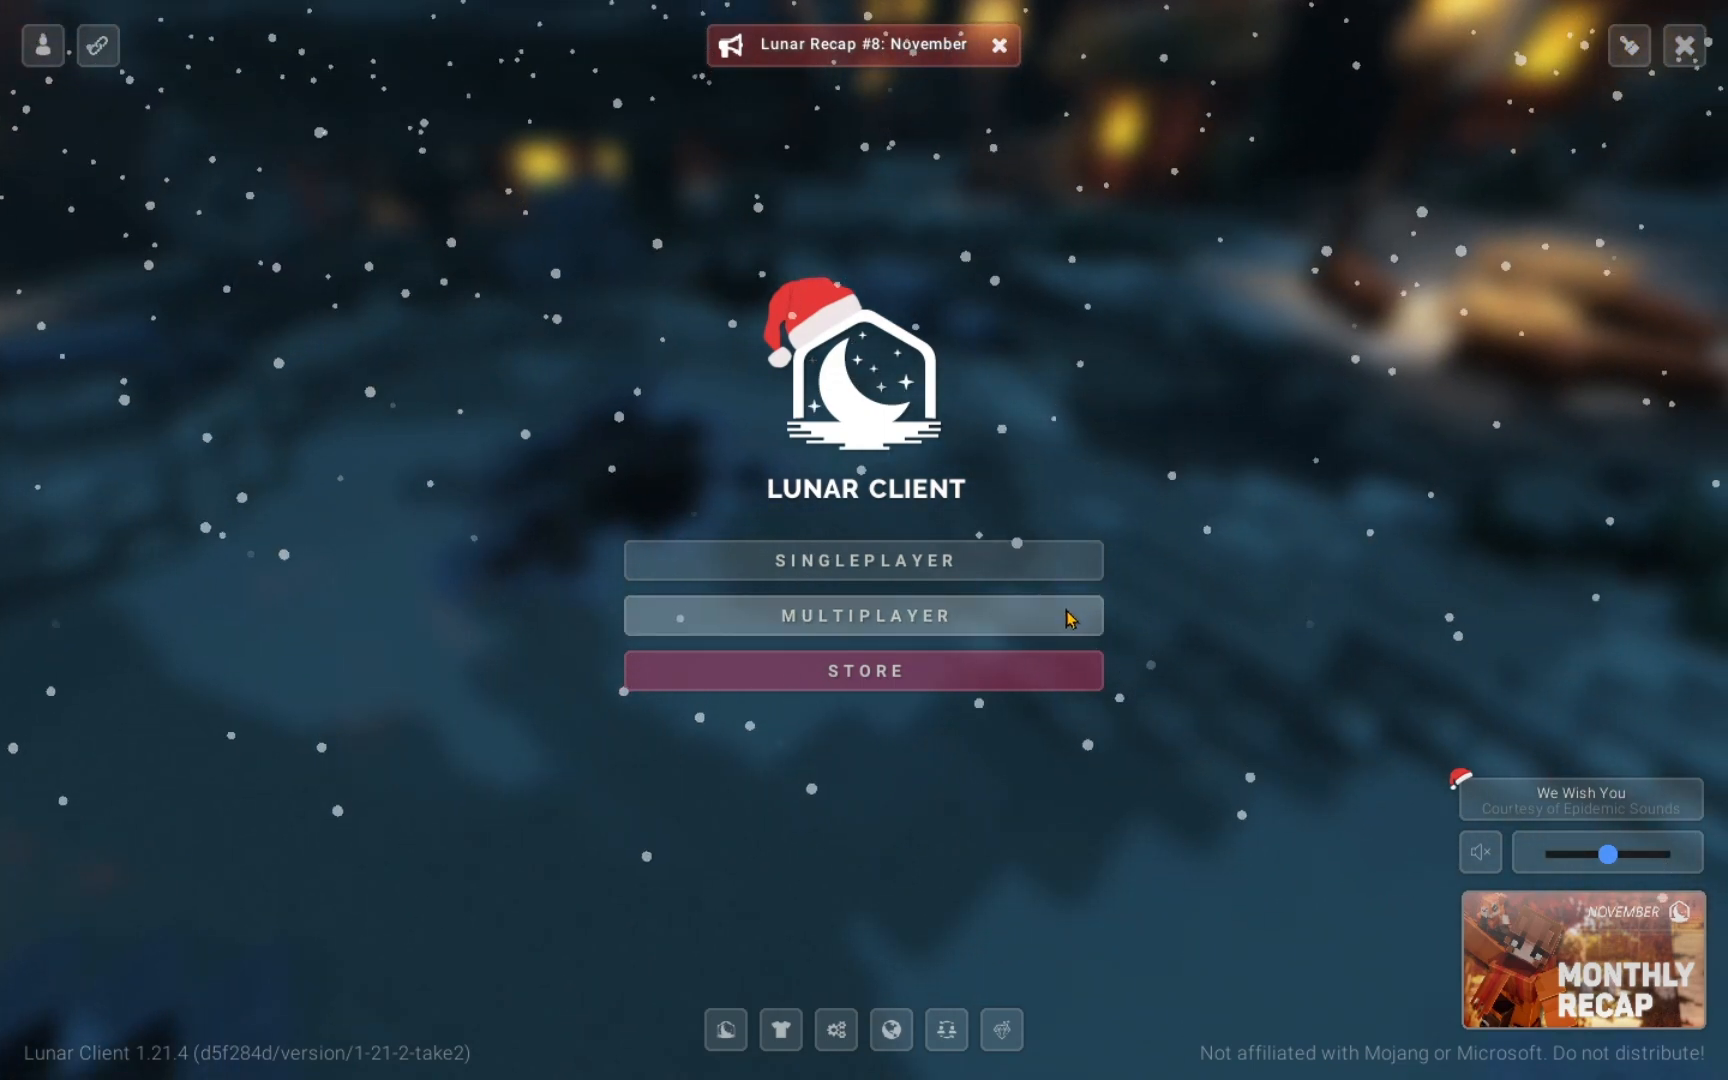
Choose Multiplayer on the title screen to show the saved servers.
{"action": "left_click", "coordinate": [865, 616]}
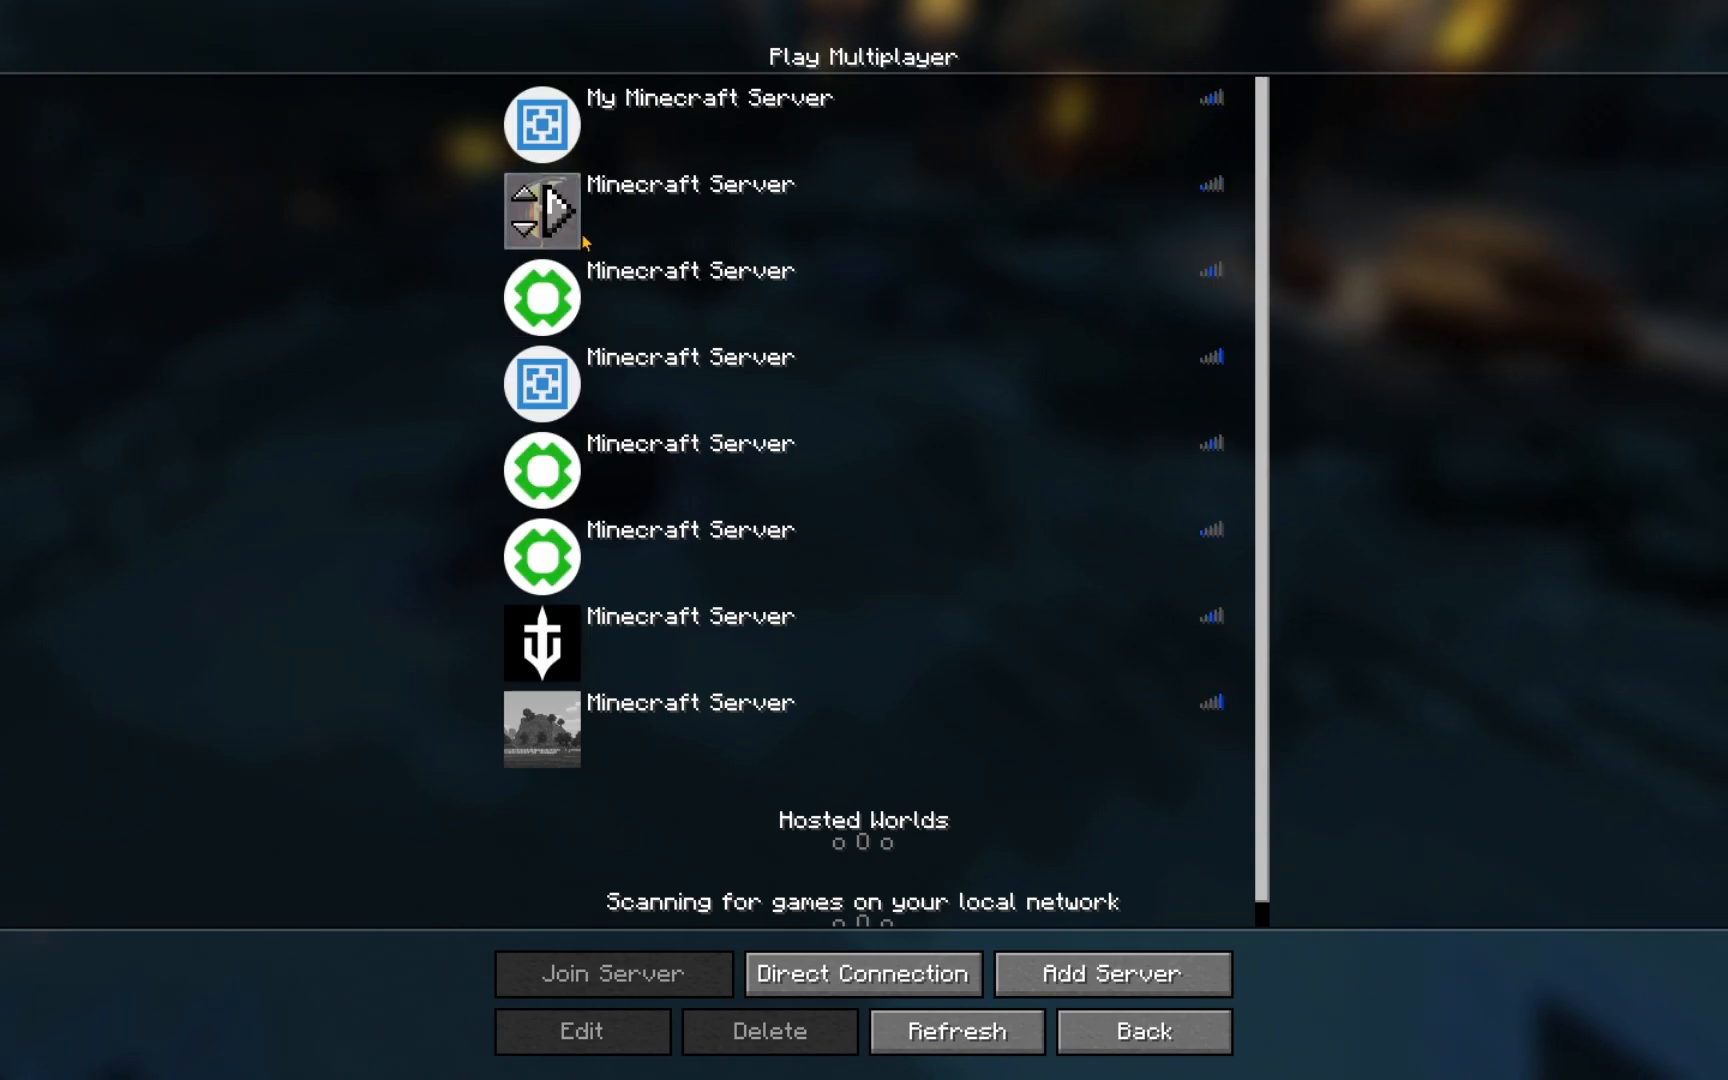